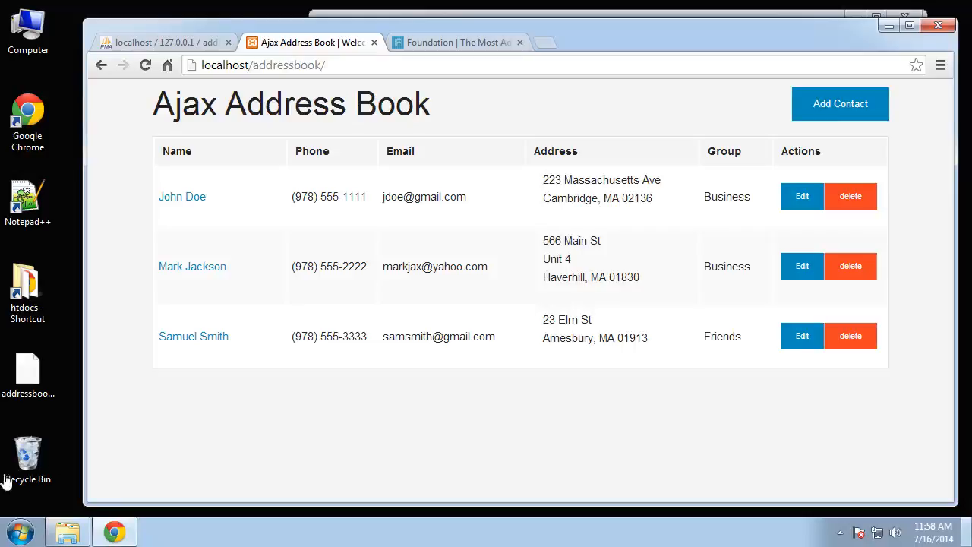
mouse_move(277, 140)
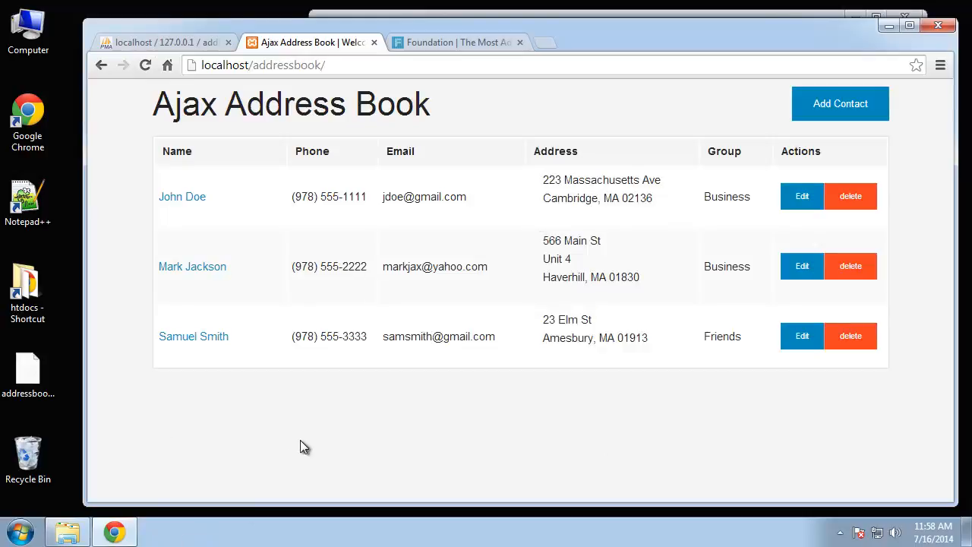
mouse_move(253, 167)
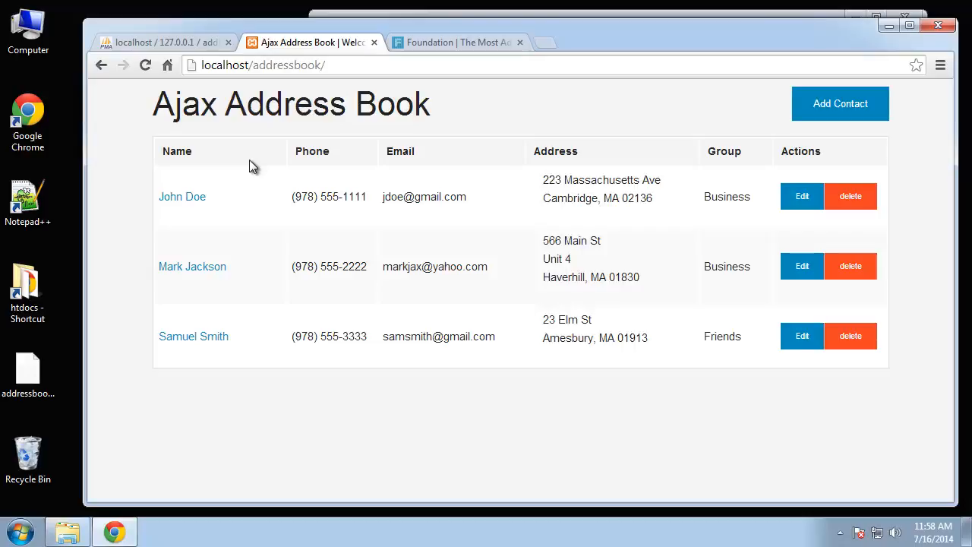
mouse_move(478, 40)
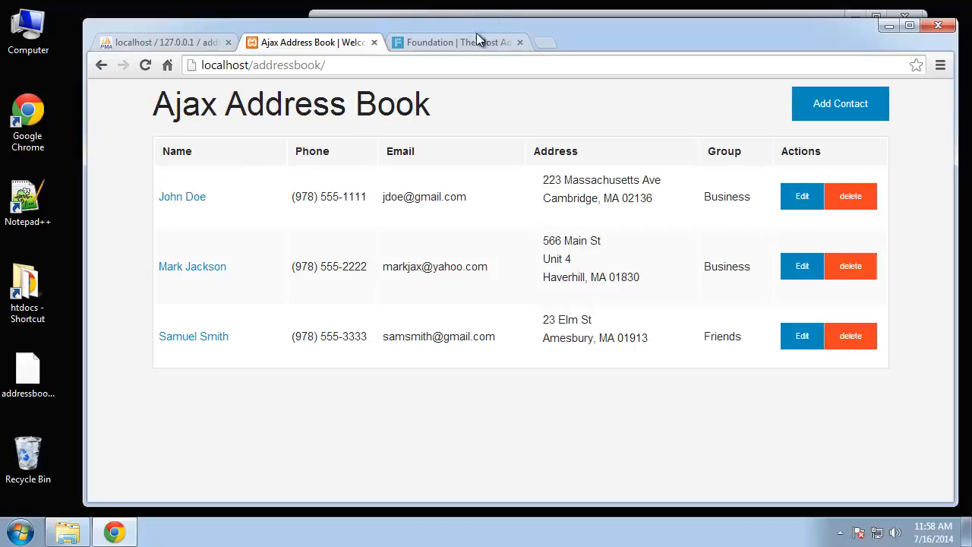
- Open the Forms page from Foundation's Getting Started documentation, then return to the address book
click(456, 42)
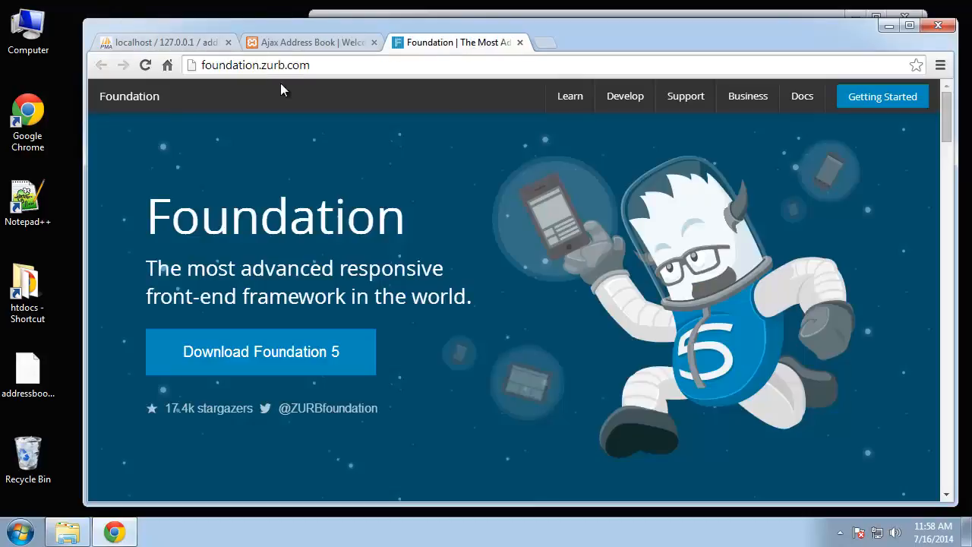
mouse_move(534, 182)
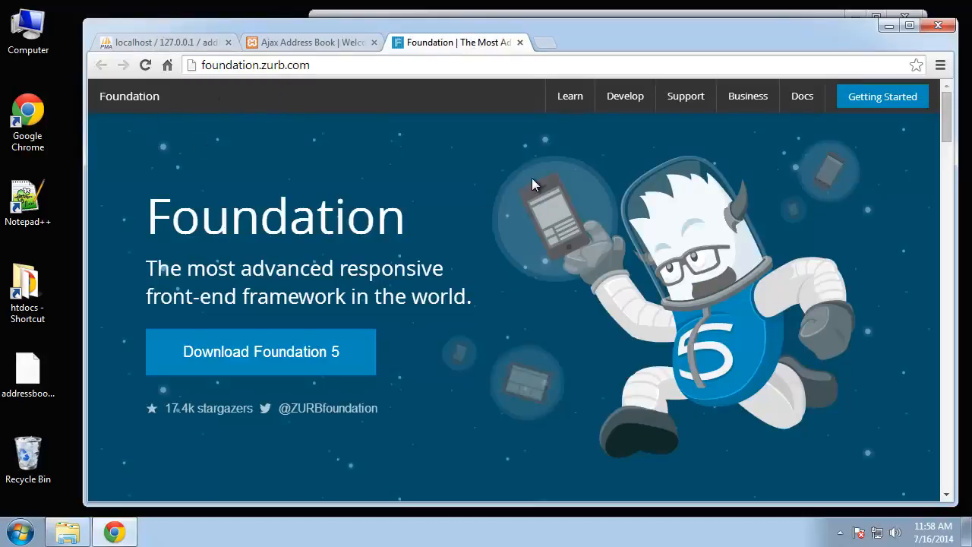
click(881, 95)
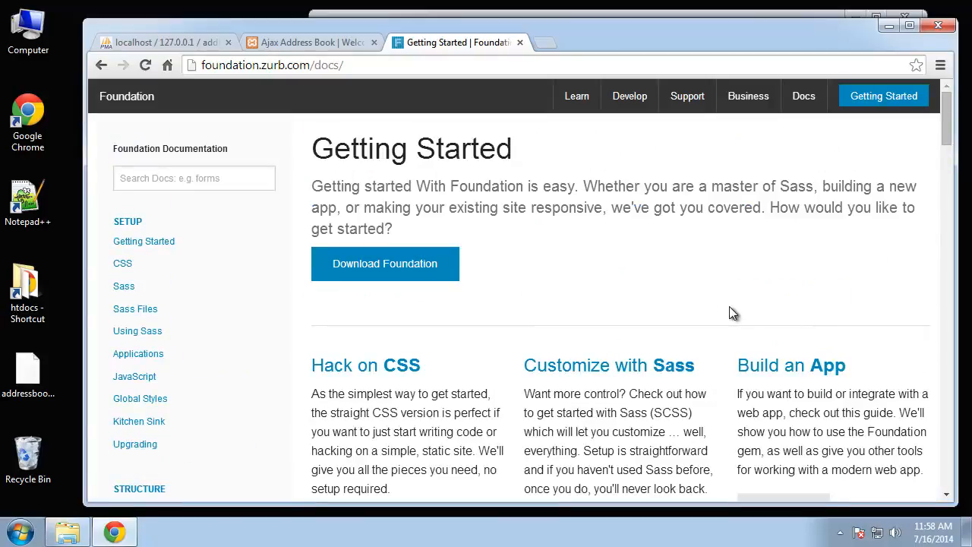
scroll(down, 3)
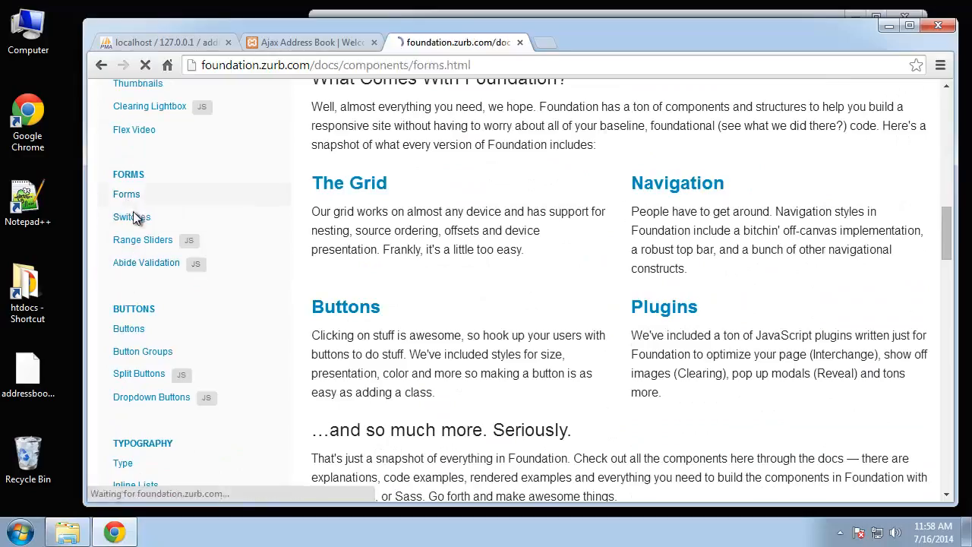
click(126, 194)
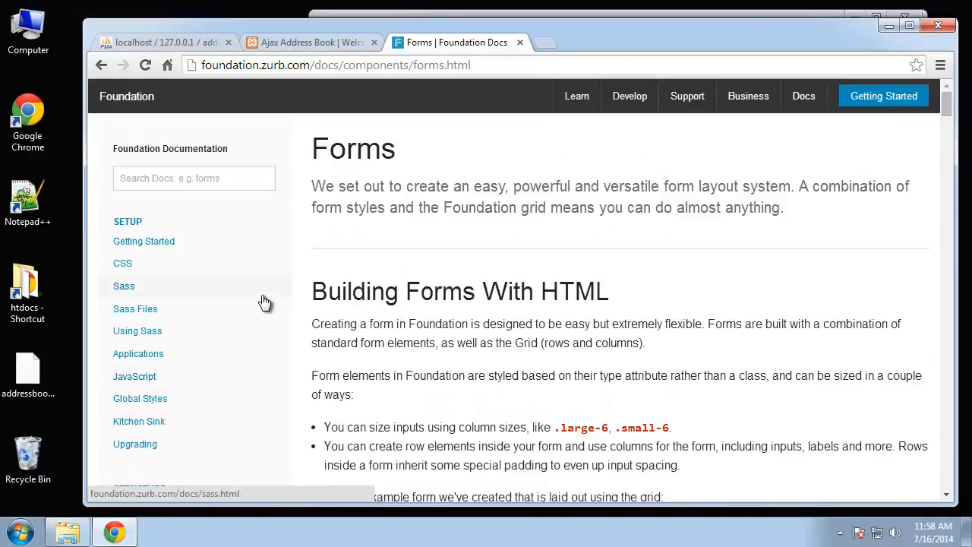
click(312, 42)
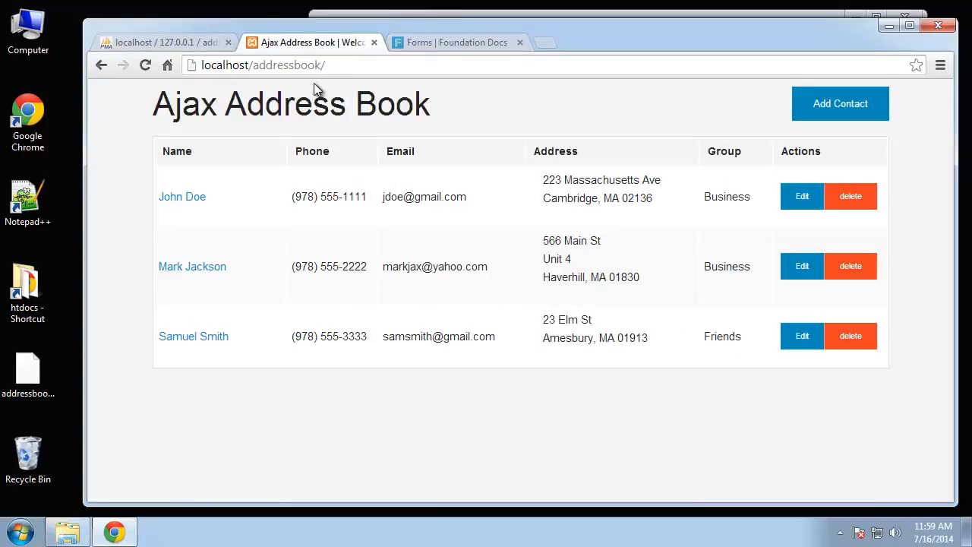
mouse_move(794, 116)
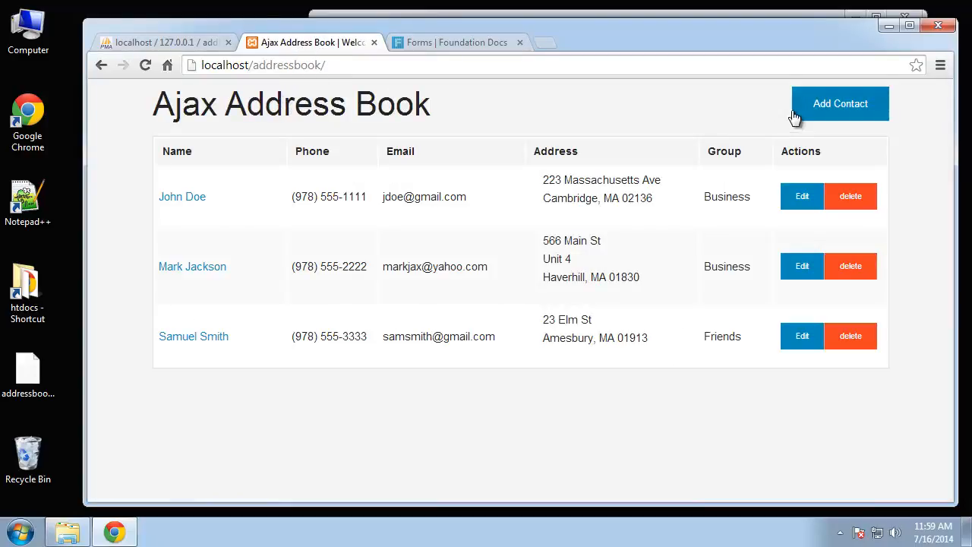
- Check the Add Contact form, then save John Doe's first name as Johnny
click(840, 104)
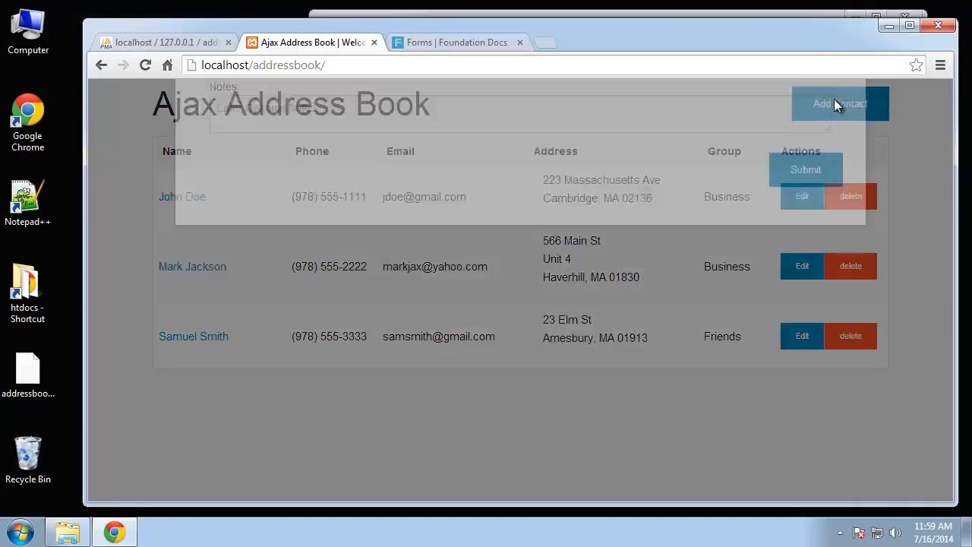
click(839, 104)
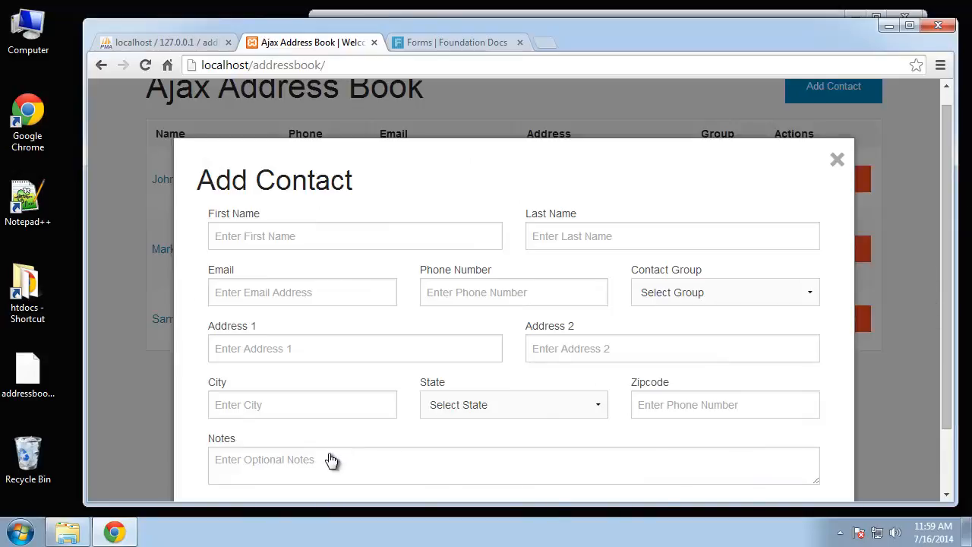
mouse_move(668, 199)
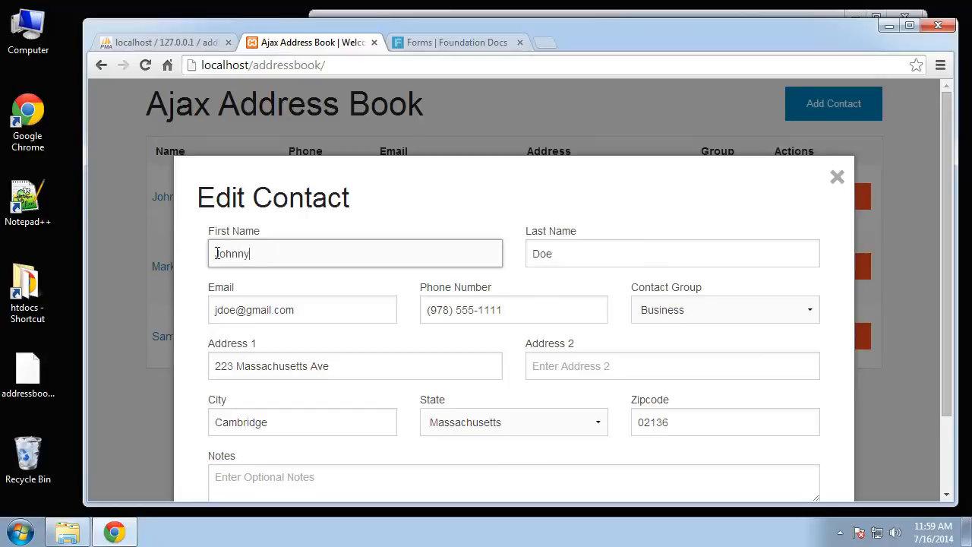
click(837, 177)
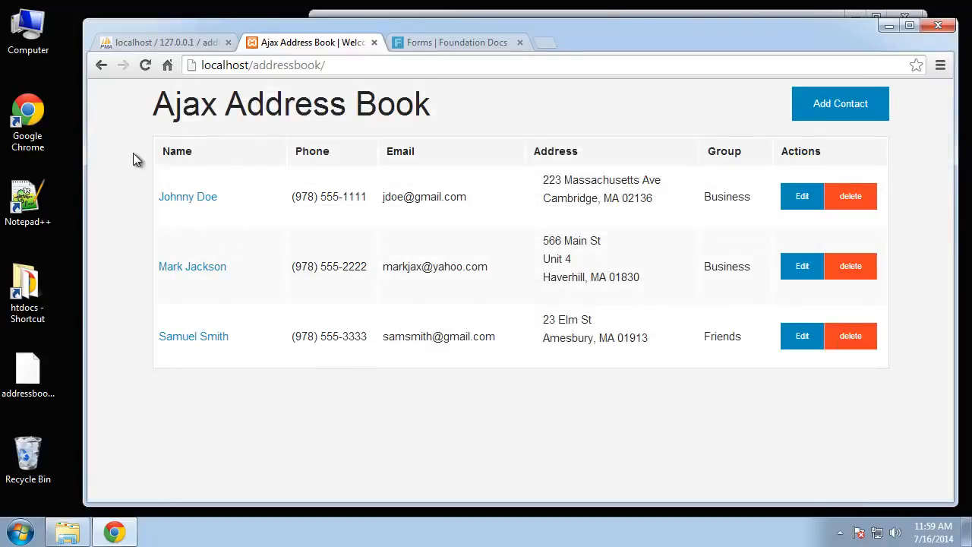
mouse_move(61, 247)
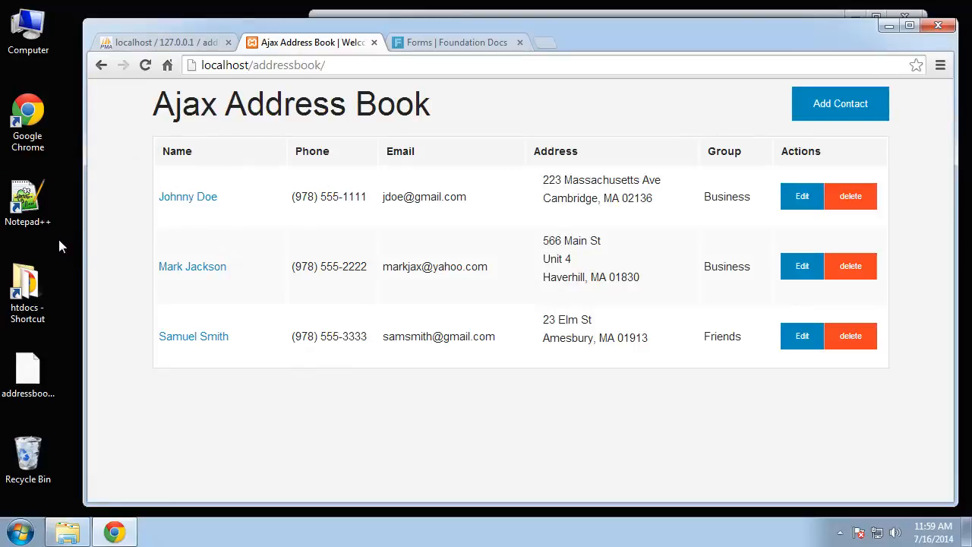
mouse_move(880, 379)
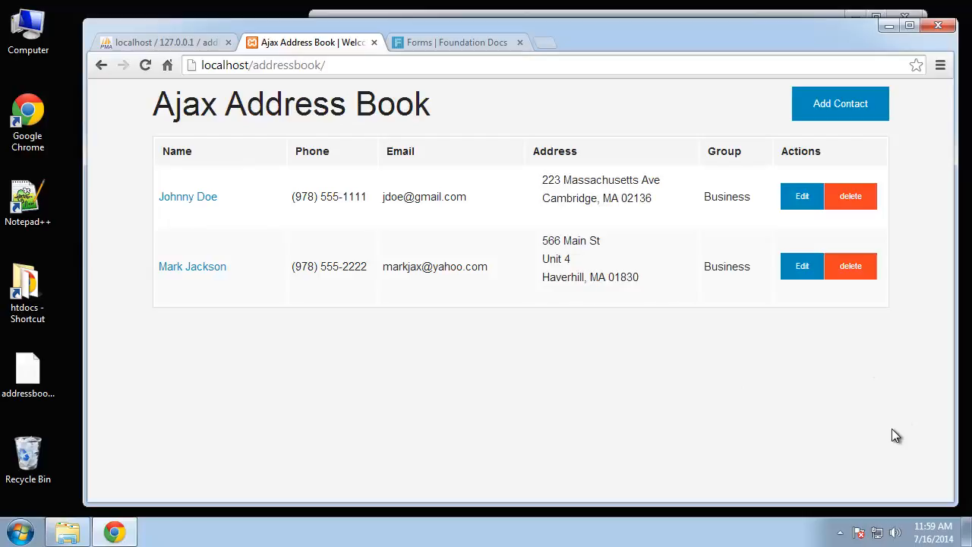
mouse_move(467, 422)
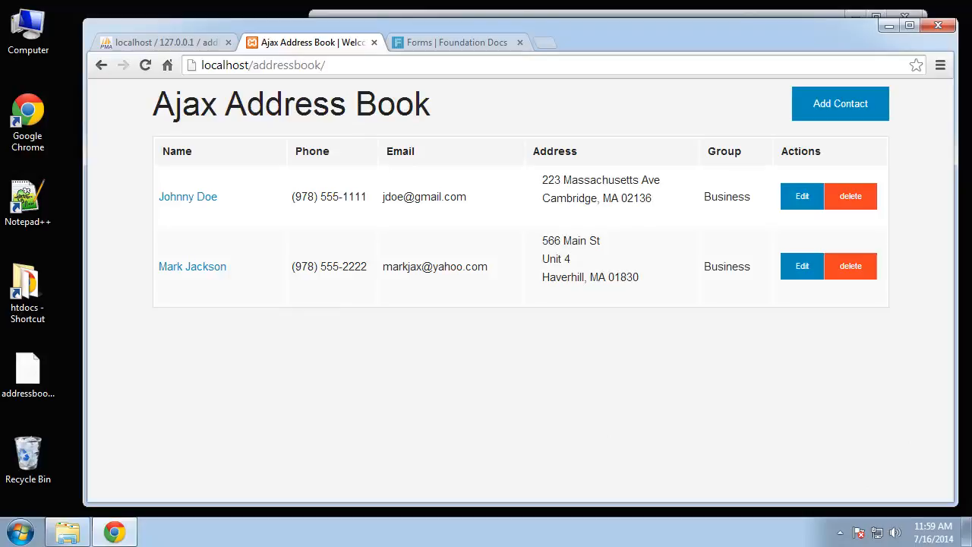
mouse_move(265, 394)
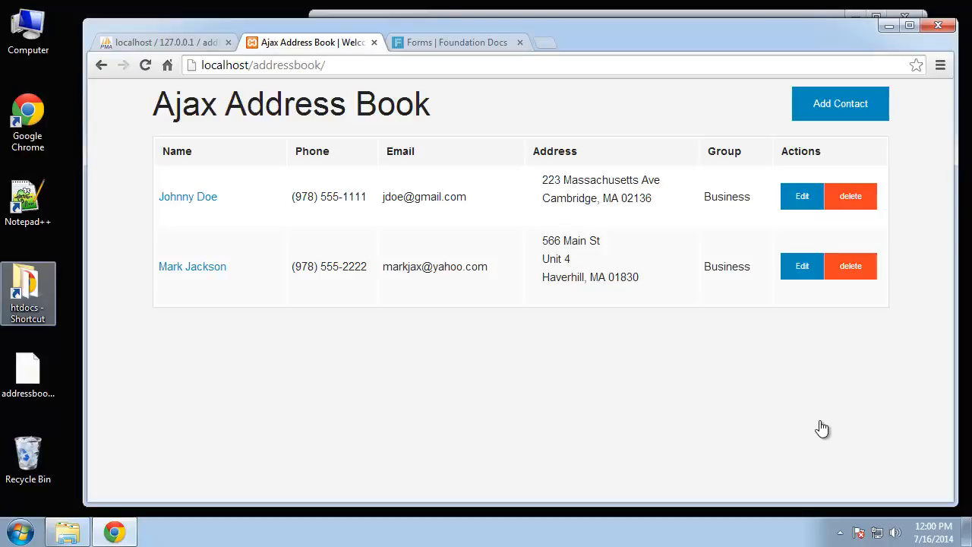
mouse_move(575, 397)
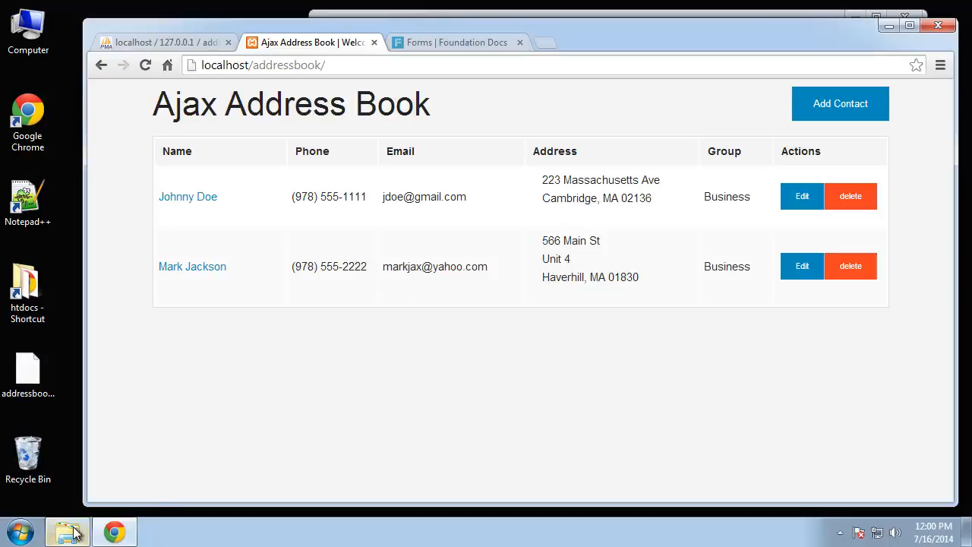
- In Explorer, go to htdocs, create a folder named addressbook and open it
click(67, 531)
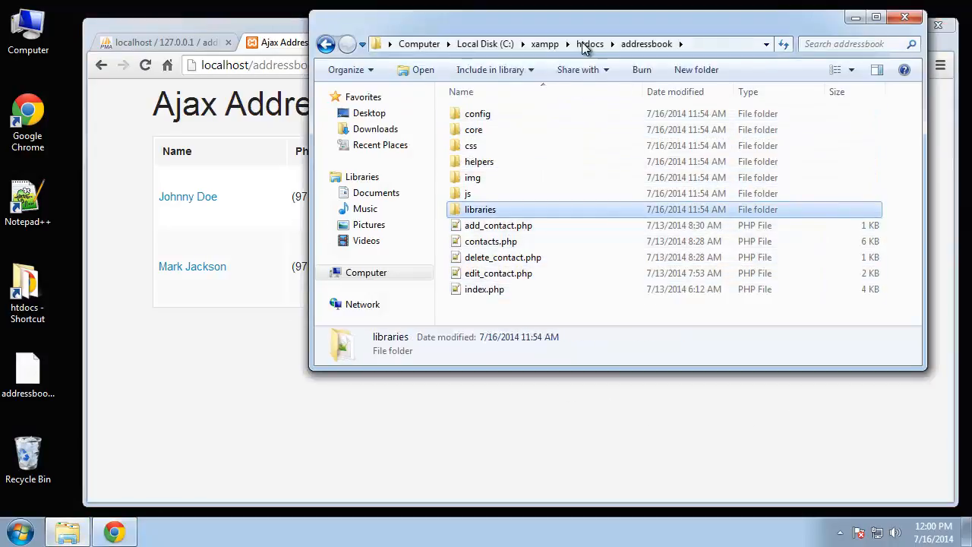
click(589, 43)
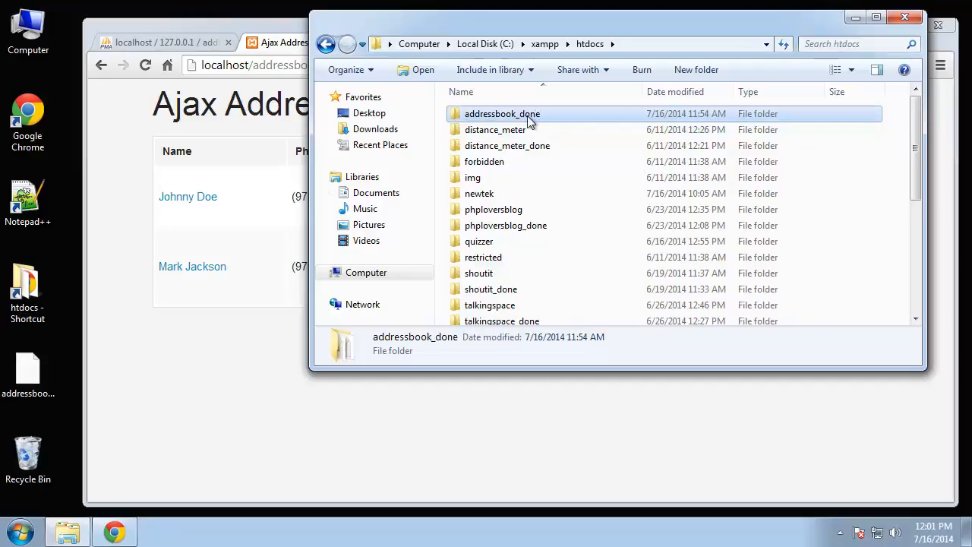
right_click(843, 251)
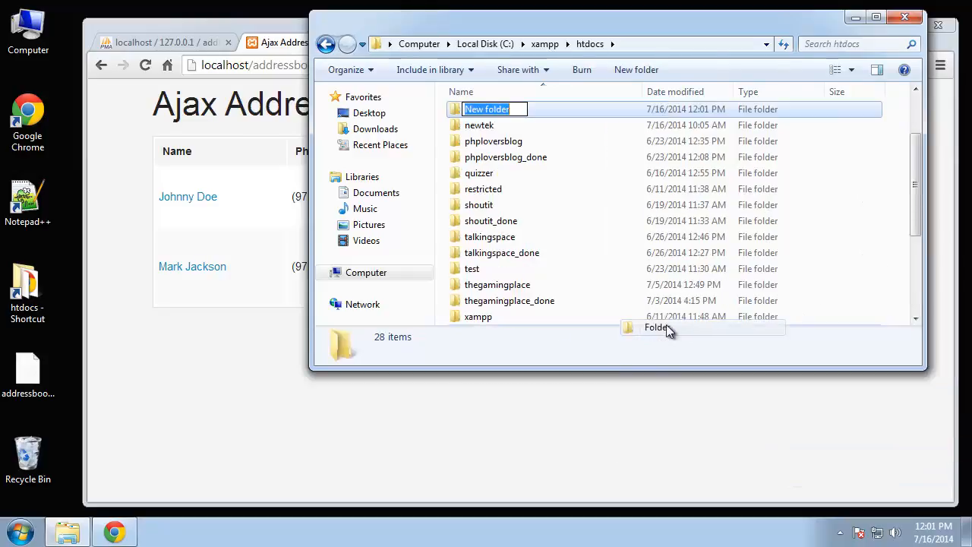
text(addressbook)
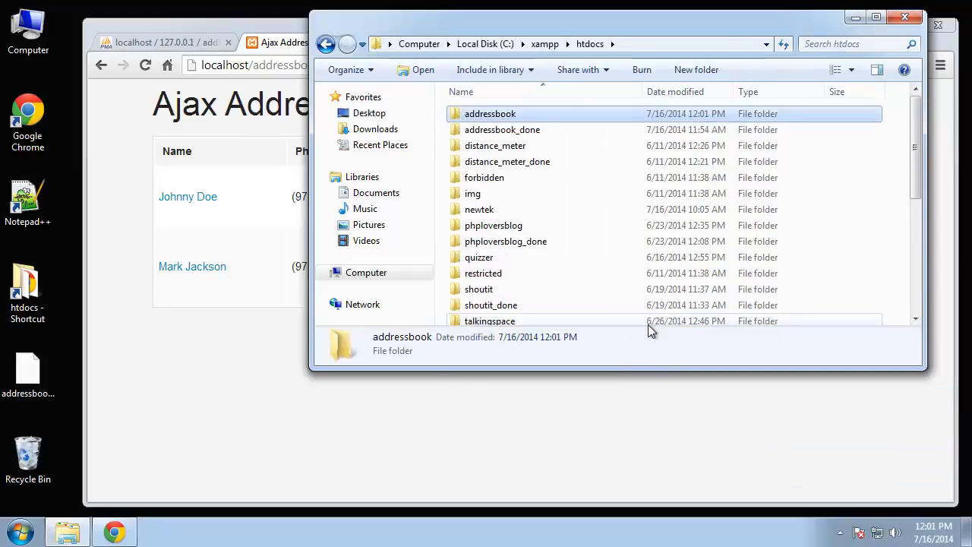
double_click(490, 113)
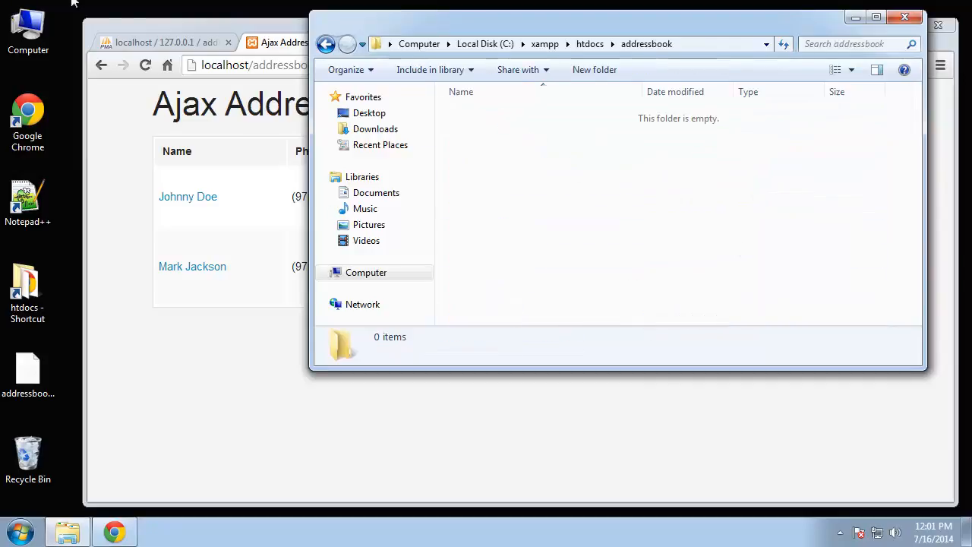
- Create the config and core subfolders in addressbook
right_click(471, 231)
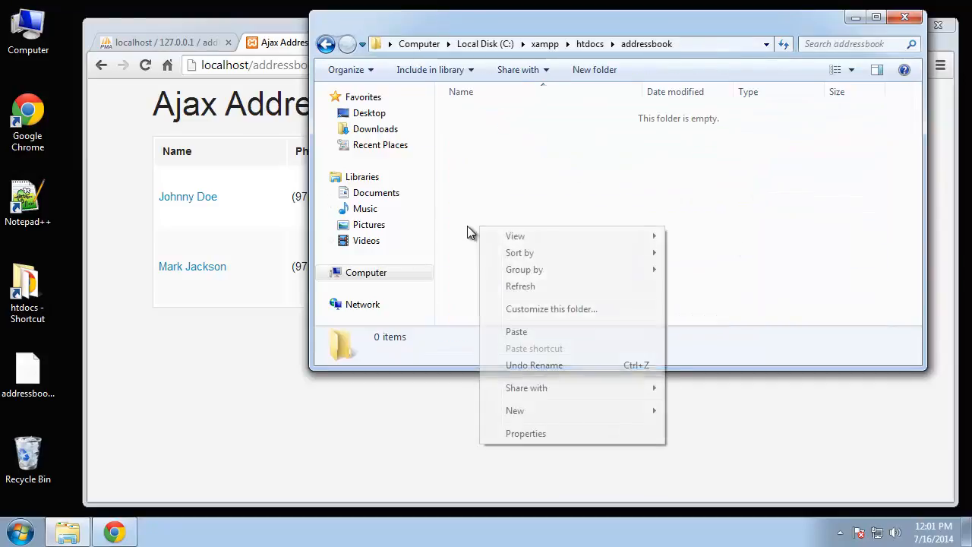
click(515, 410)
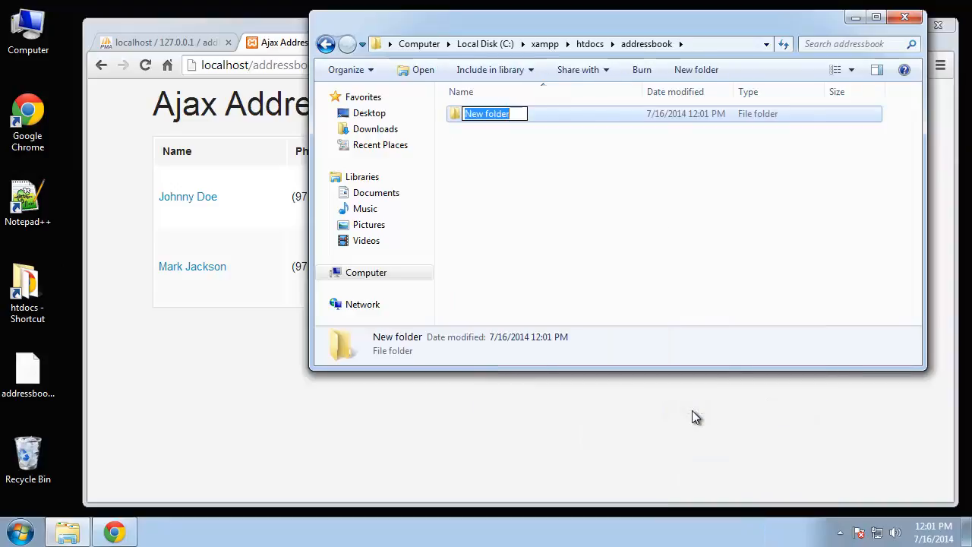
text(config)
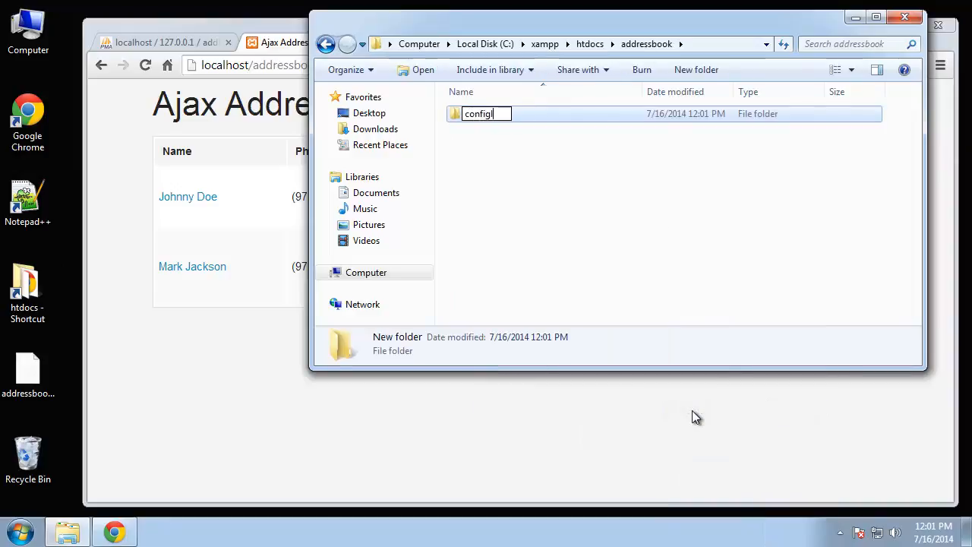
right_click(490, 272)
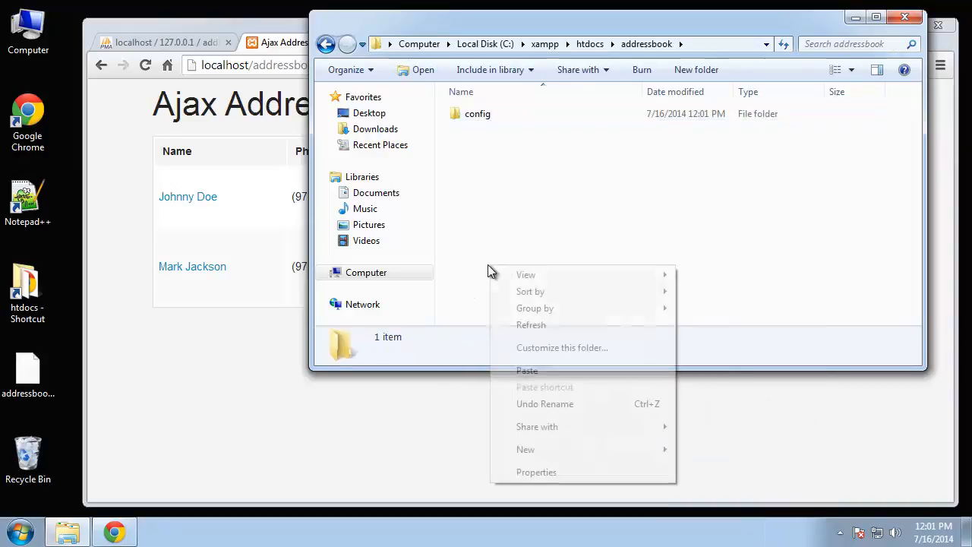
click(526, 449)
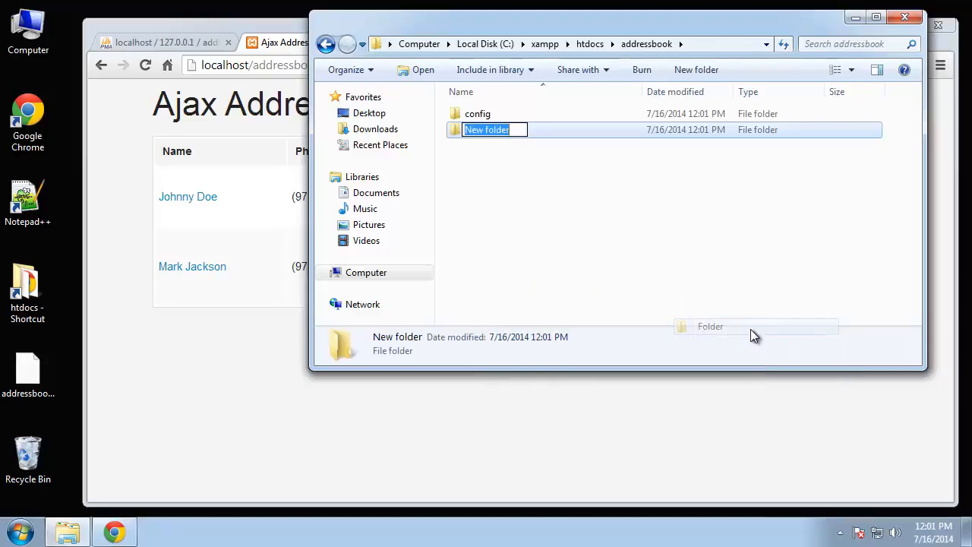
text(core)
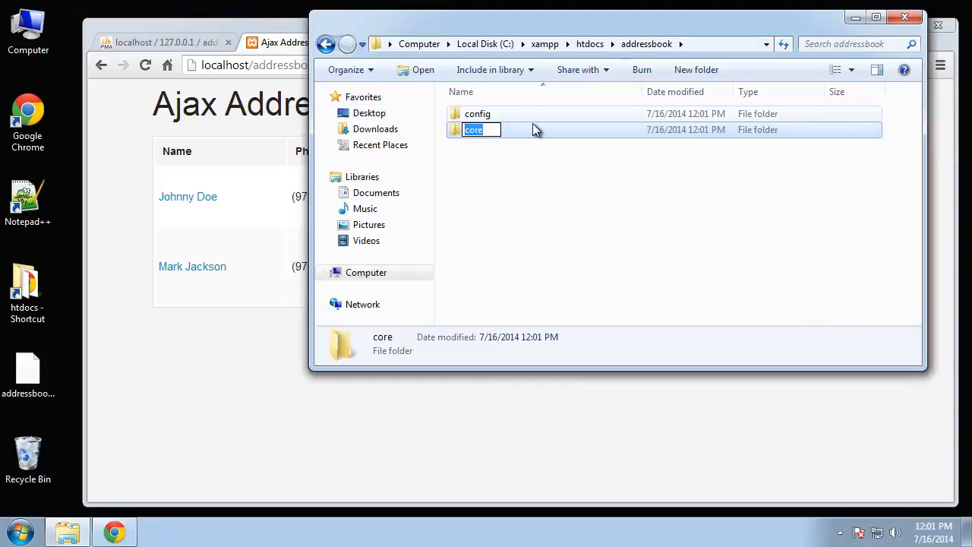
- Add the css, js, img, helpers and libraries subfolders
right_click(602, 326)
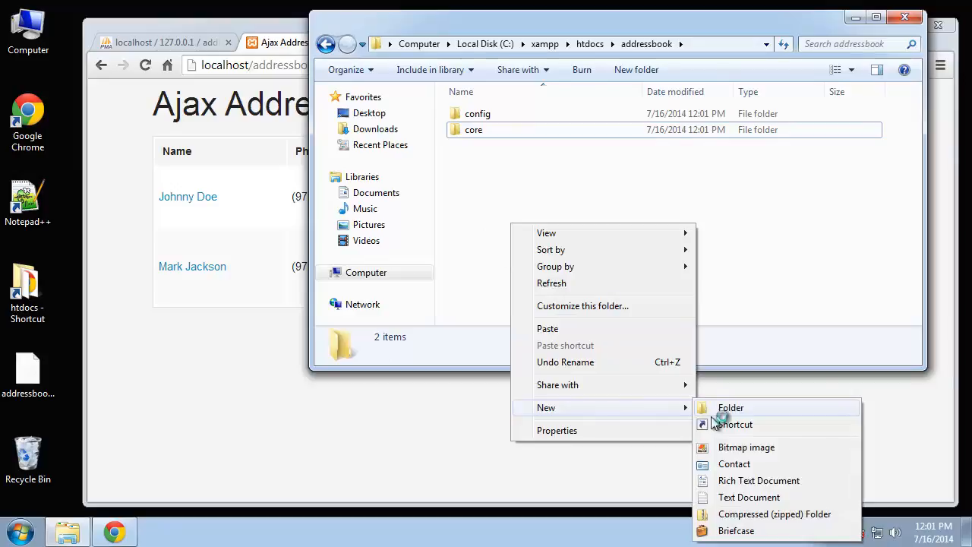
click(730, 408)
text(css)
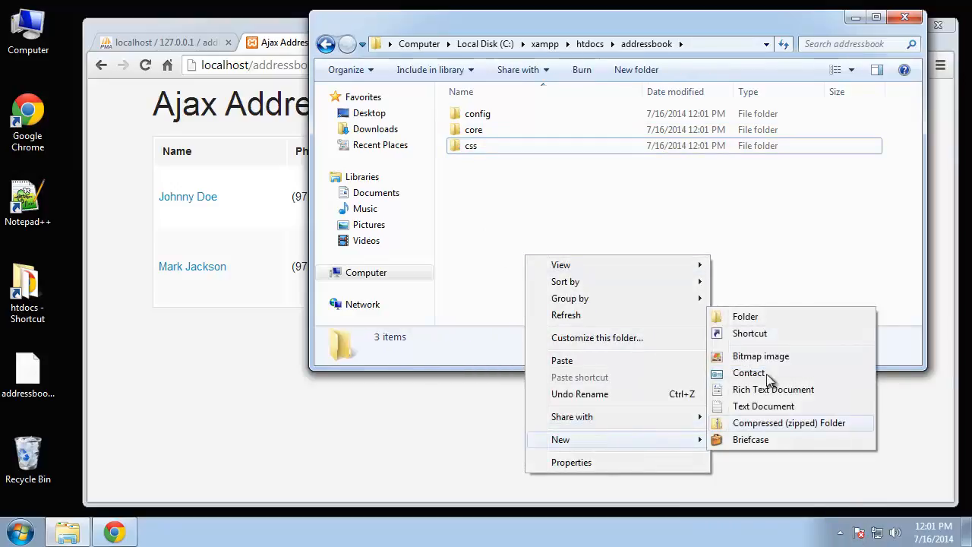
click(745, 316)
text(js)
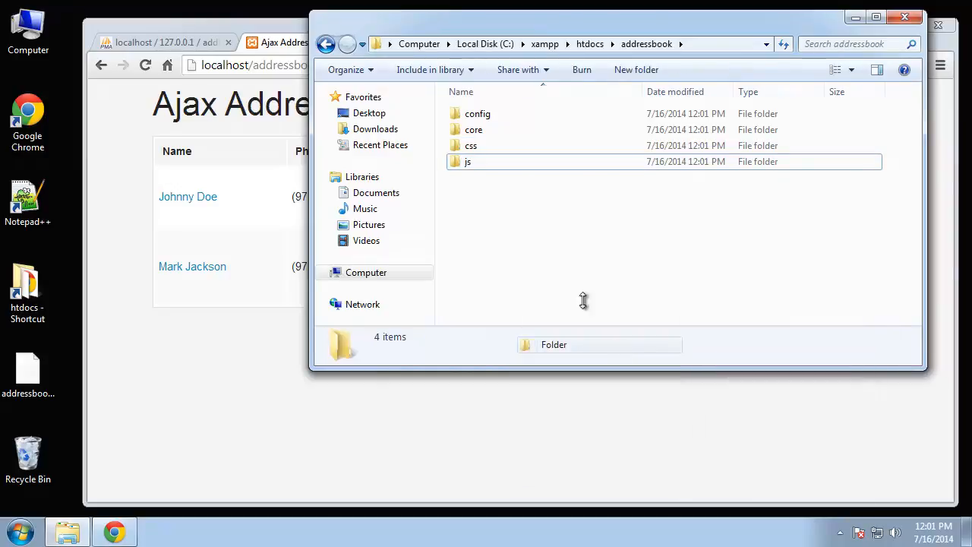
click(635, 69)
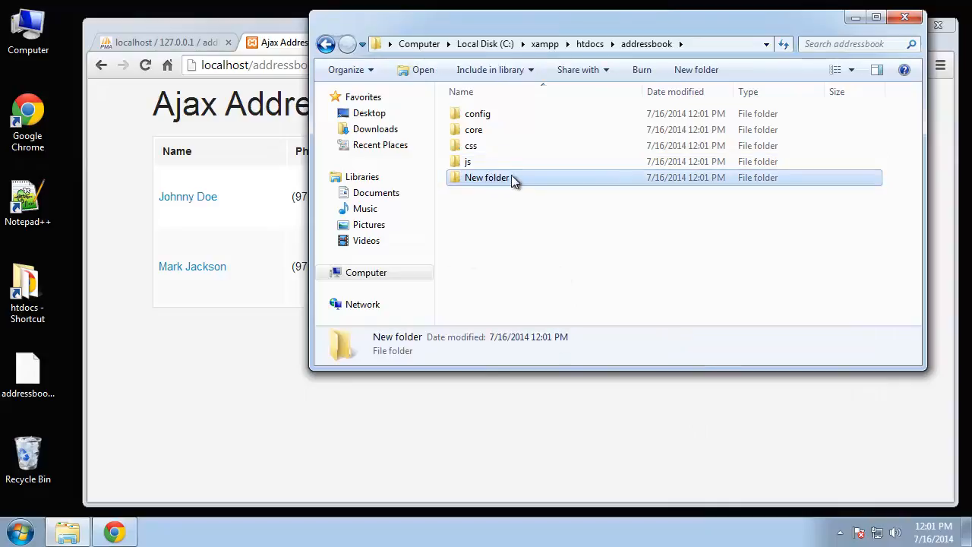
text(img)
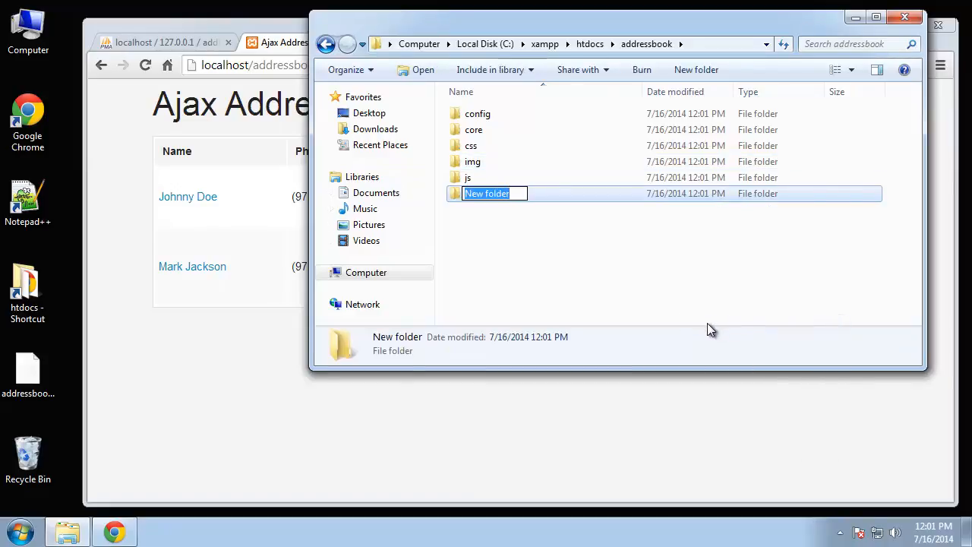
text(helpers)
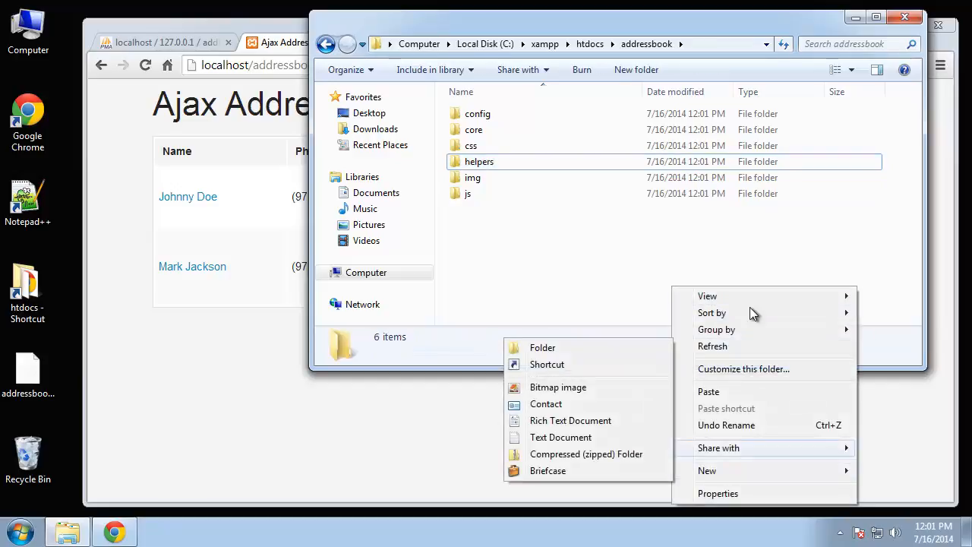
click(543, 347)
text(libraries)
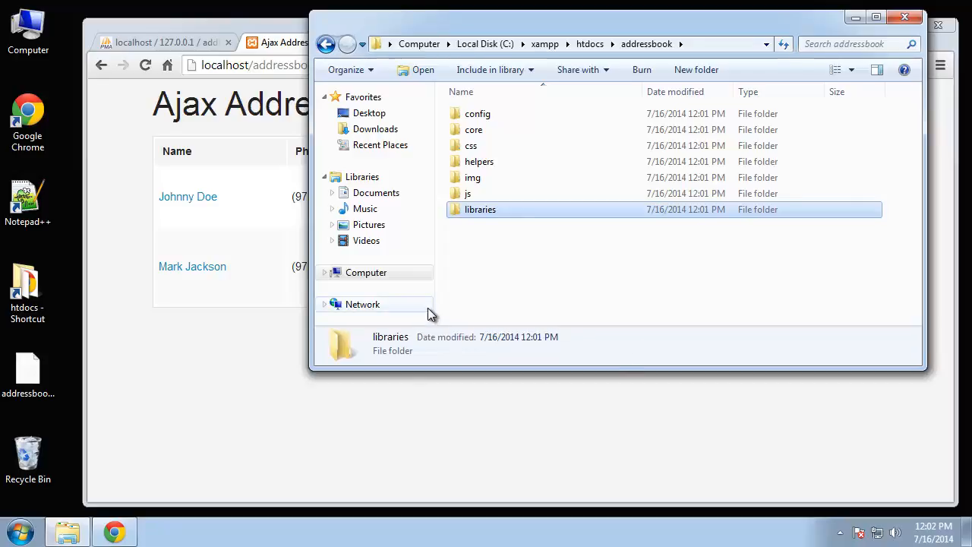
mouse_move(435, 316)
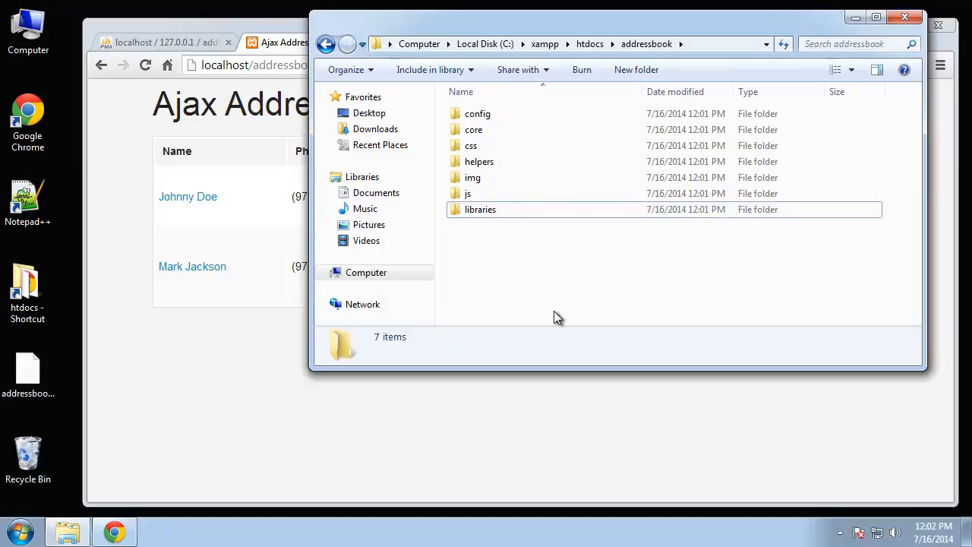
mouse_move(422, 260)
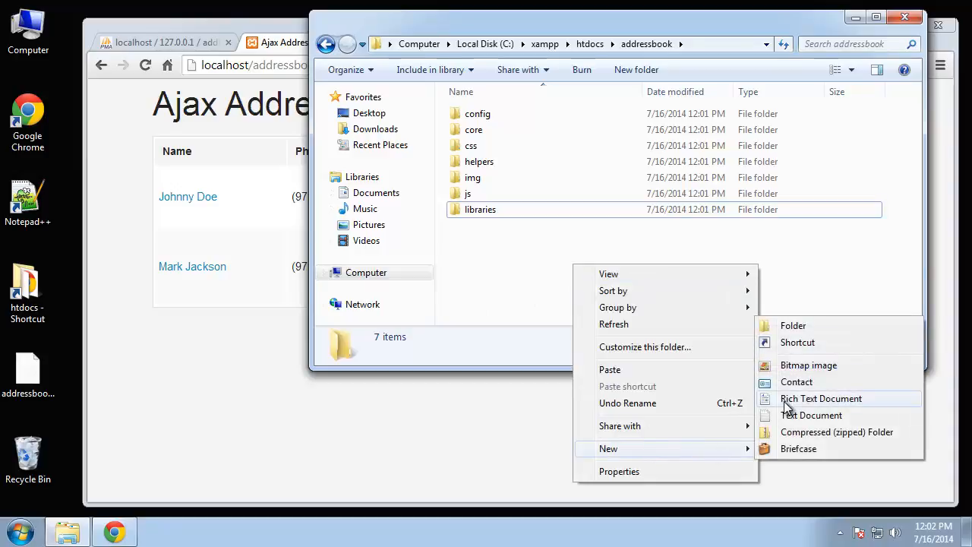
- Create empty index.php and contacts.php files in the addressbook folder
click(811, 415)
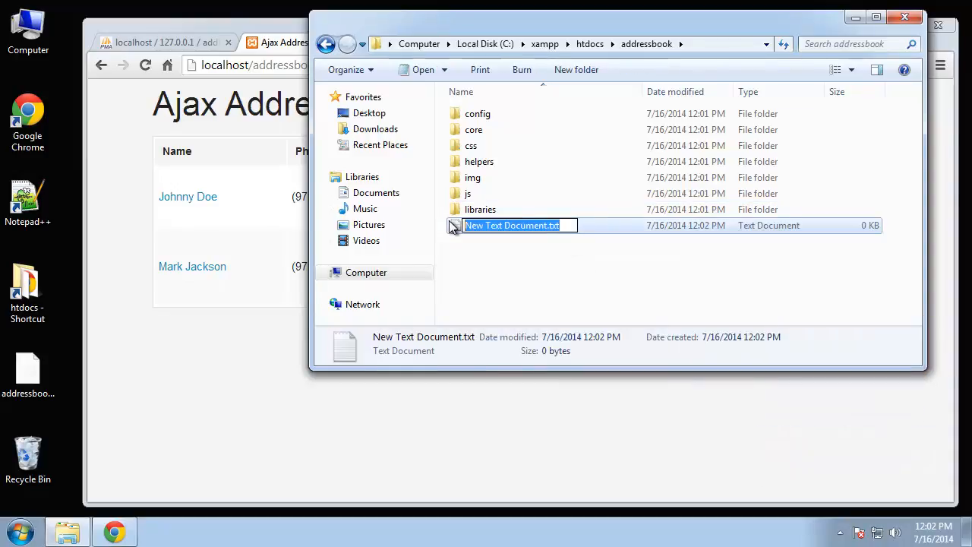
text(index.php)
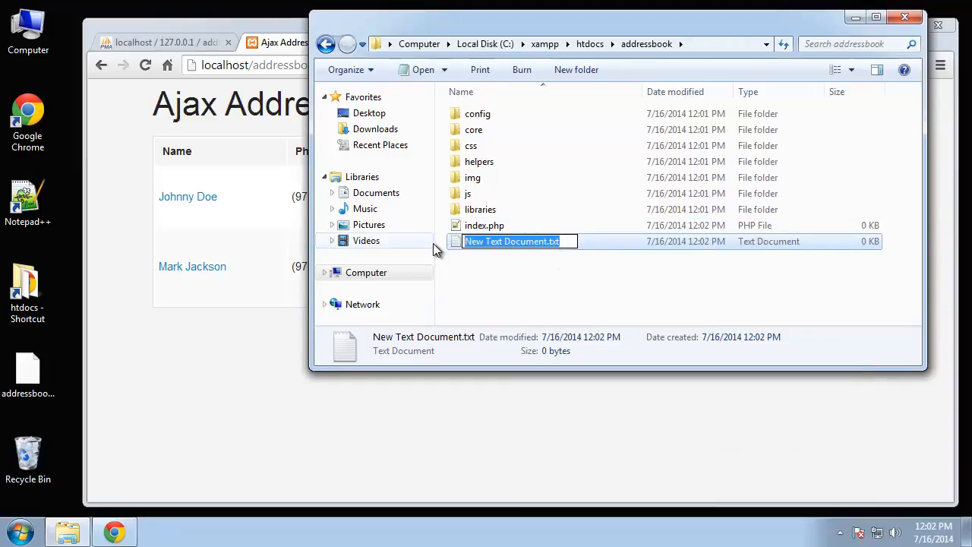
text(c)
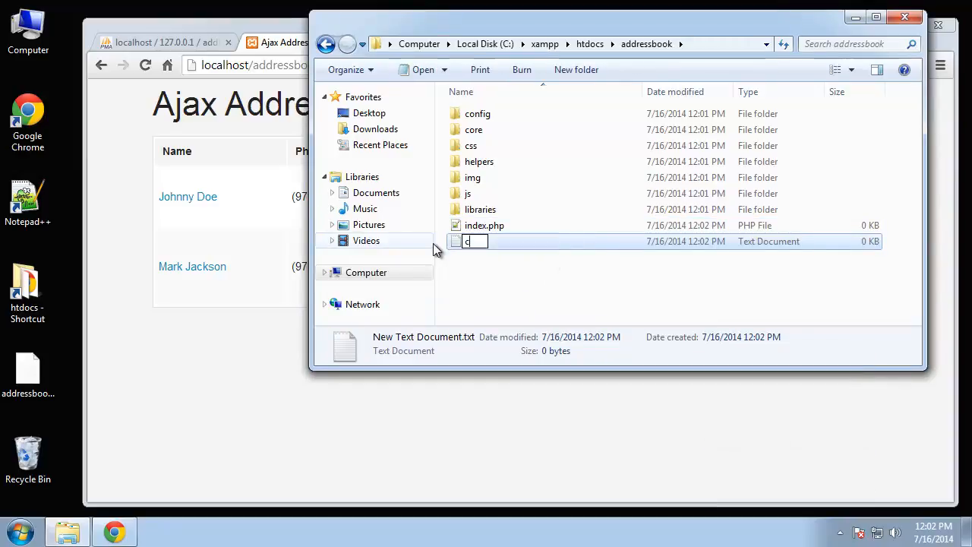
text(ontacts)
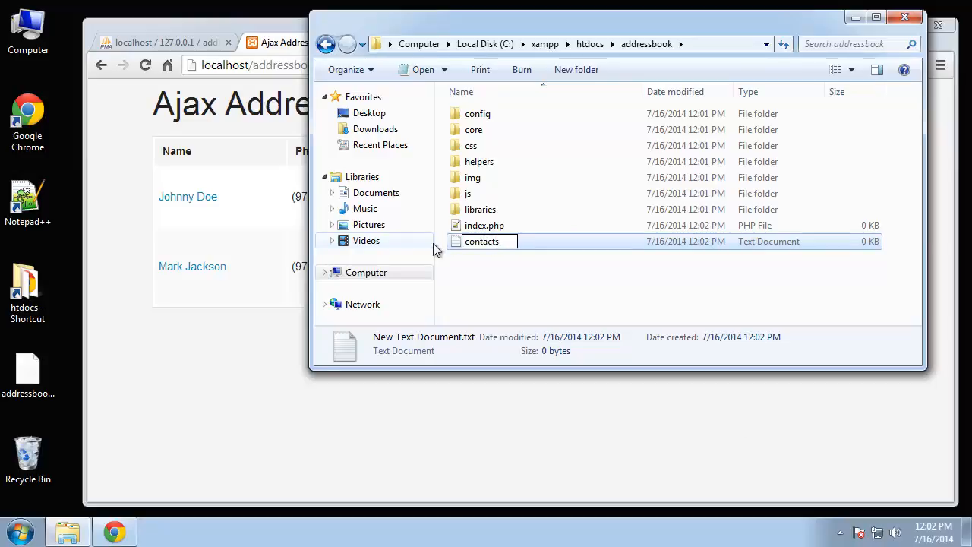
text(.php)
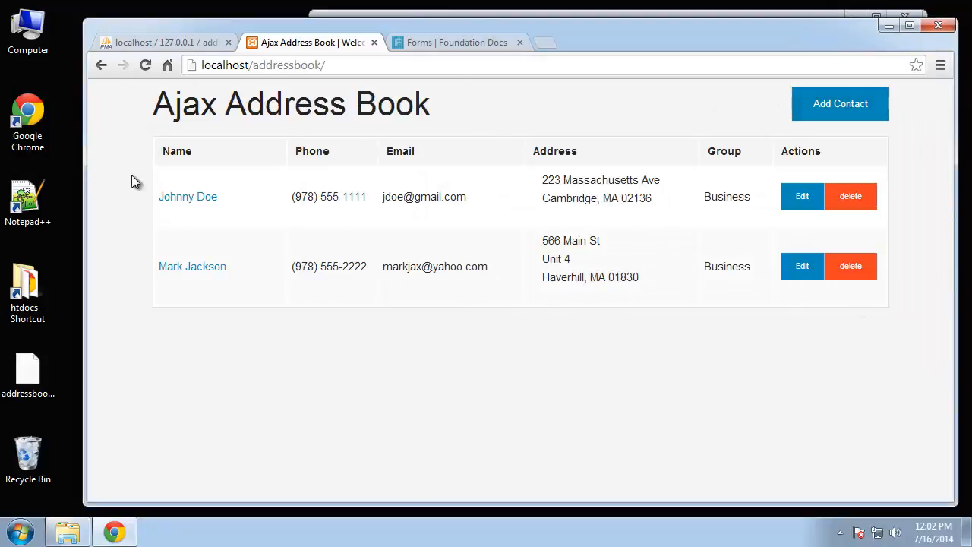
- Minimize Chrome so the addressbook folder shows over the desktop
click(145, 65)
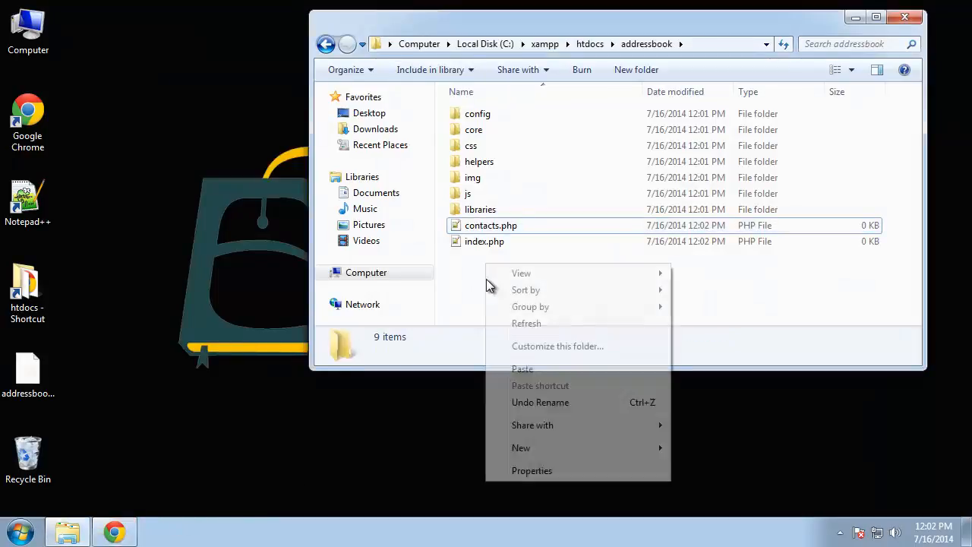
mouse_move(521, 447)
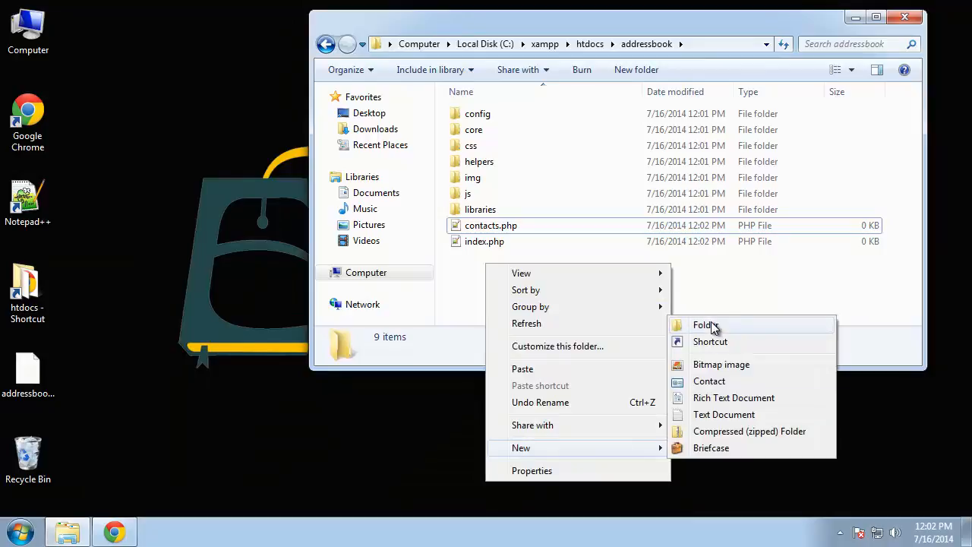
- Create add_contact.php and edit_contact.php, accepting the extension change
click(733, 397)
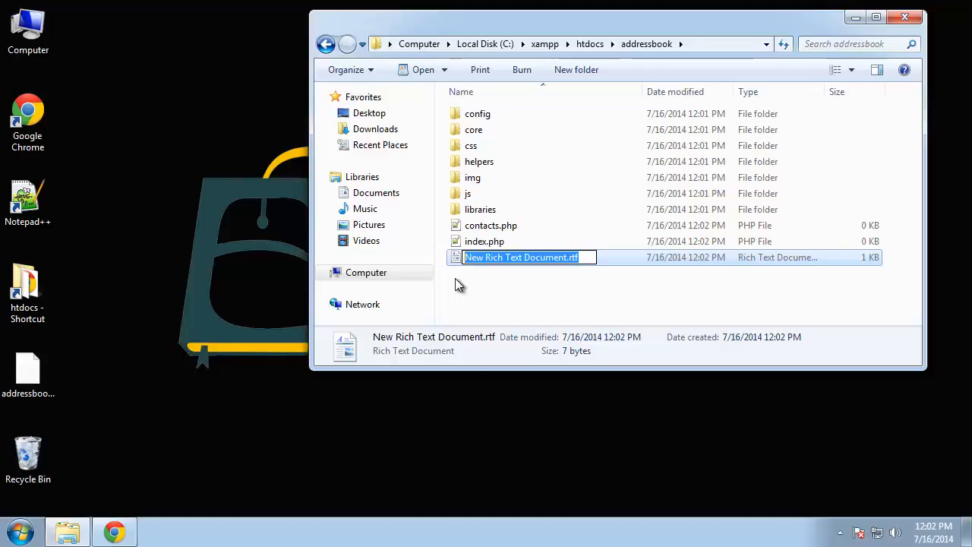
text(add_contact.php)
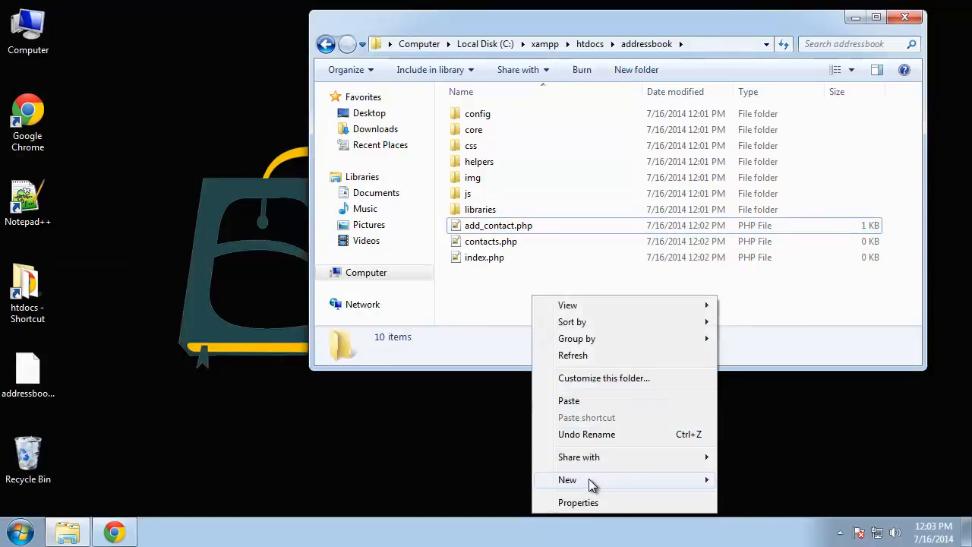
click(567, 479)
text(e)
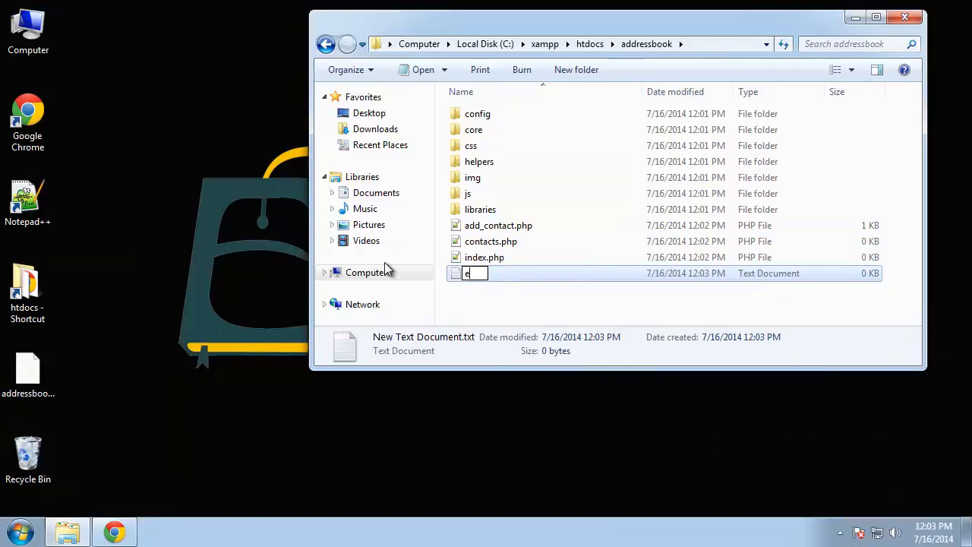
text(dit_conta)
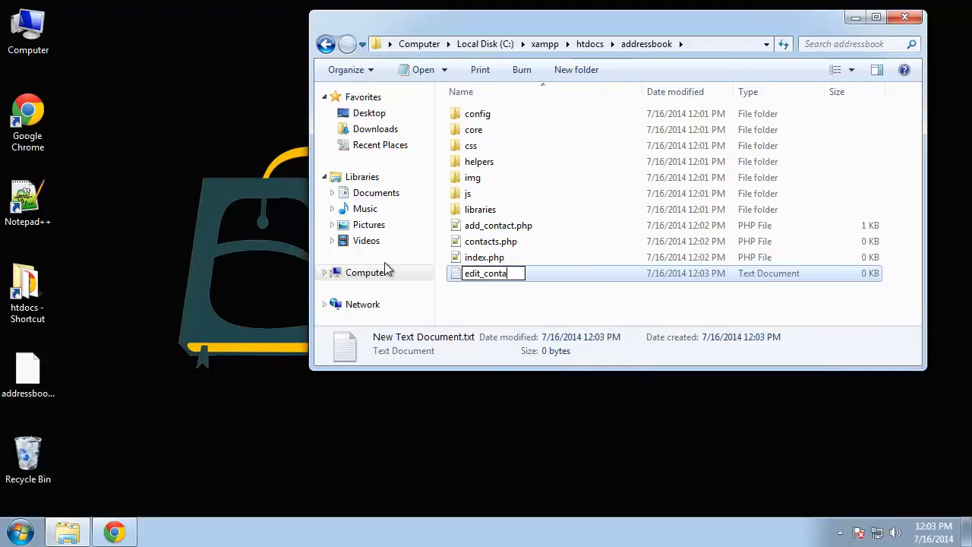
key(enter)
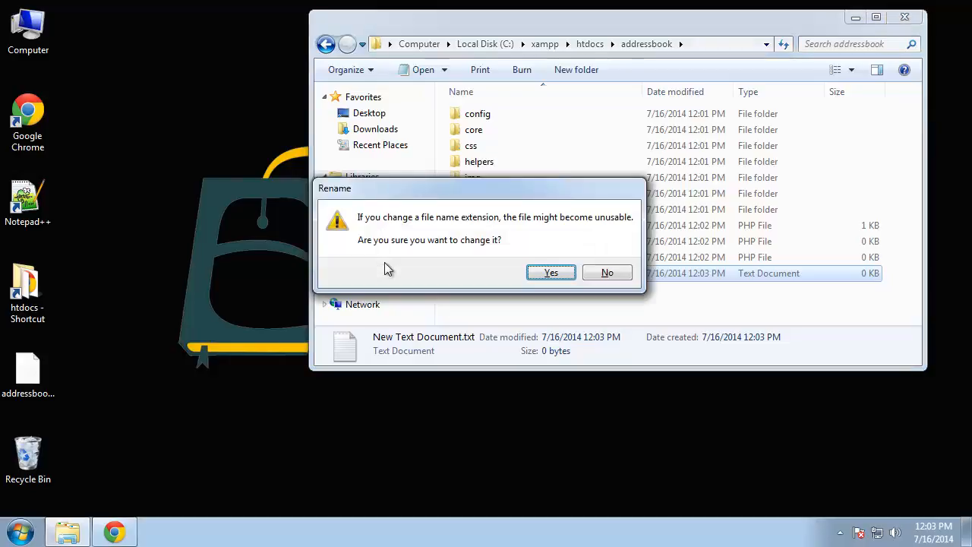
click(551, 272)
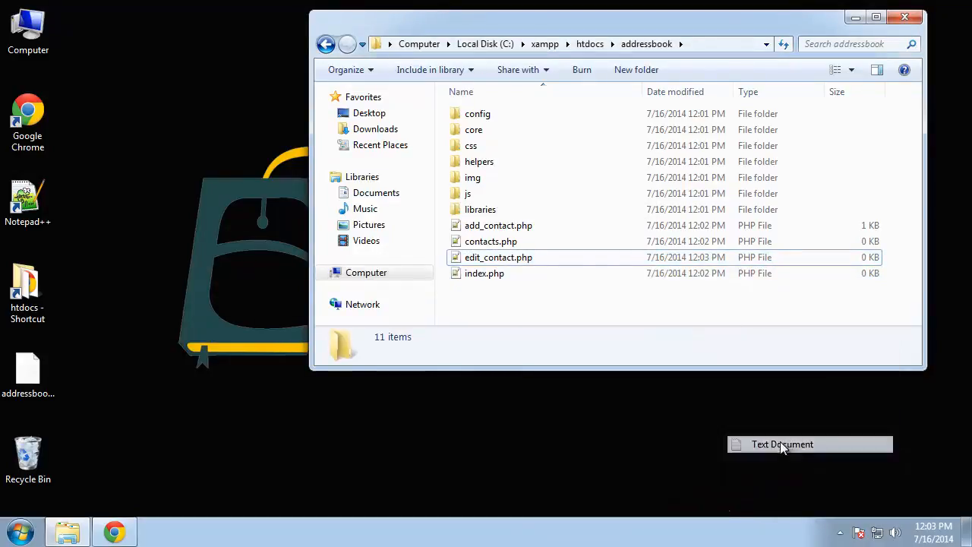
- Create delete_contact.php, accepting the extension change
click(782, 445)
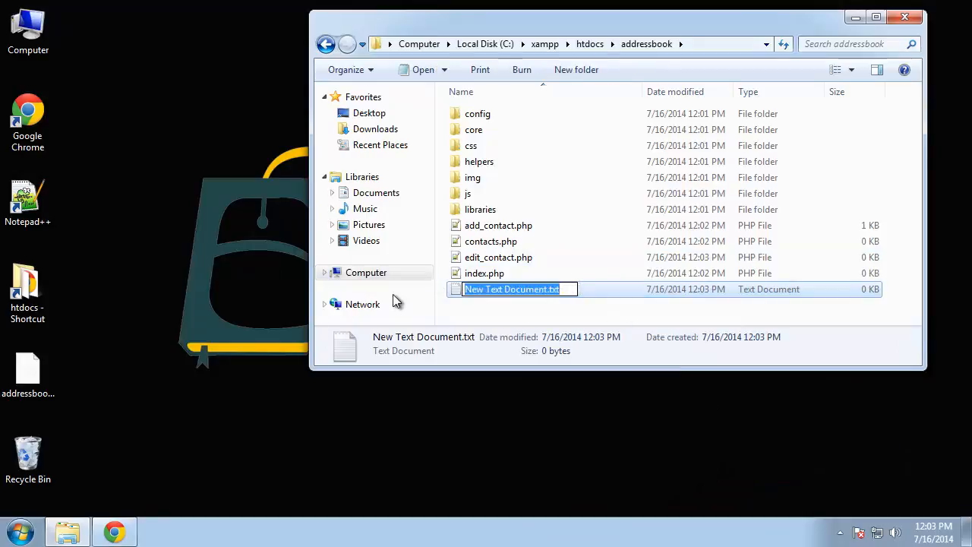
text(delete_)
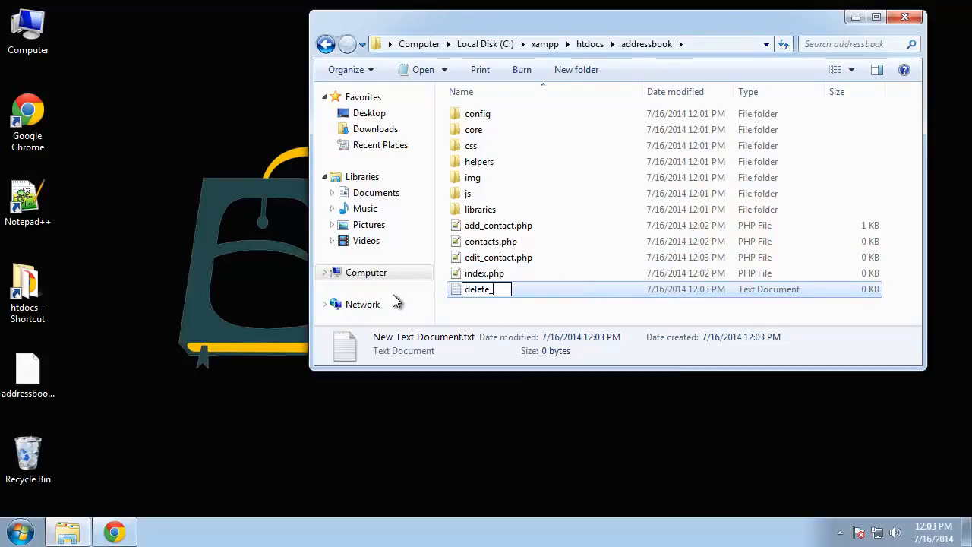
text(contact)
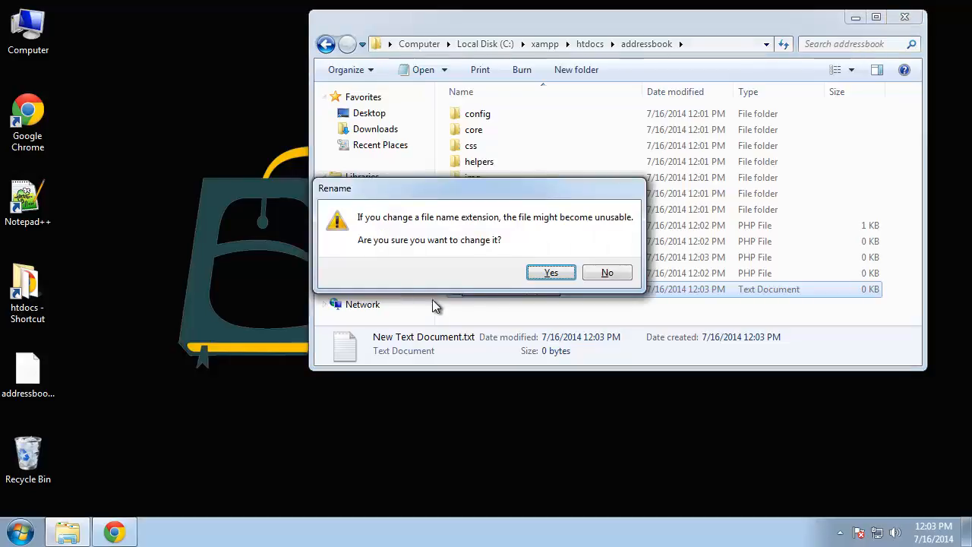
click(550, 272)
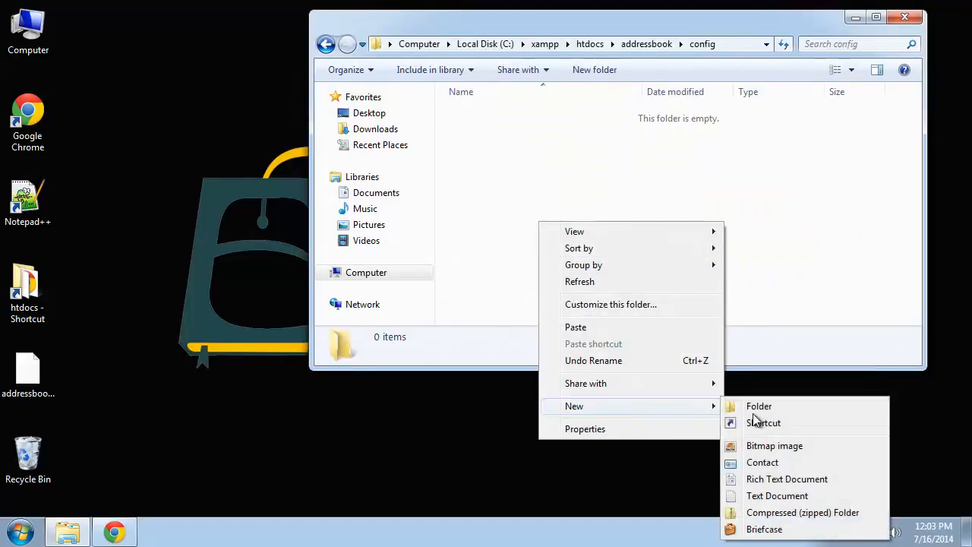
- Create config.php in the config folder and rename a core file to init.php
click(776, 495)
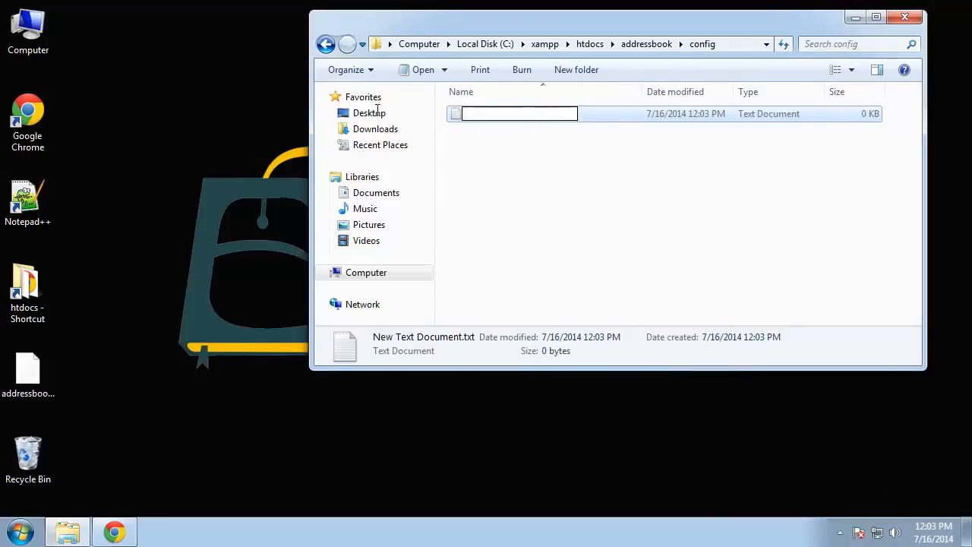
text(config.php)
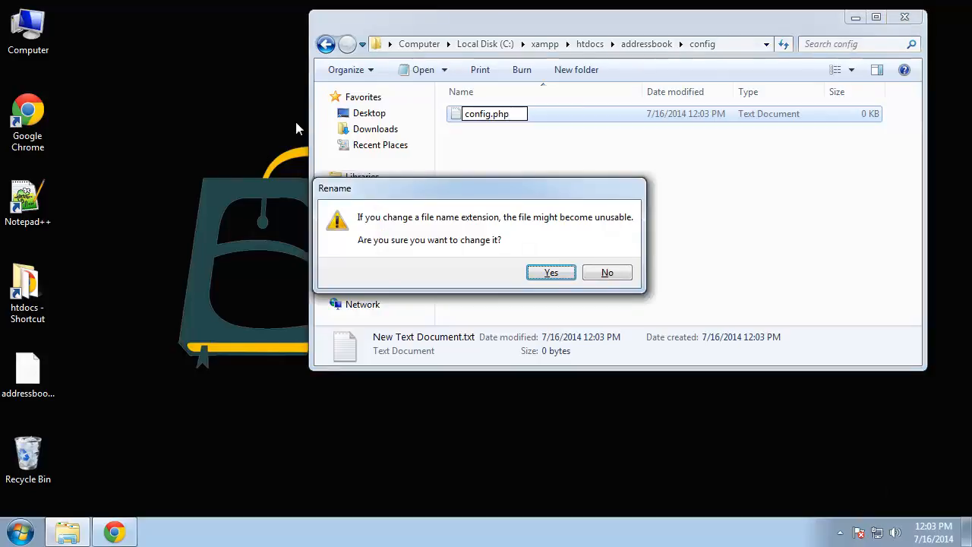
click(550, 271)
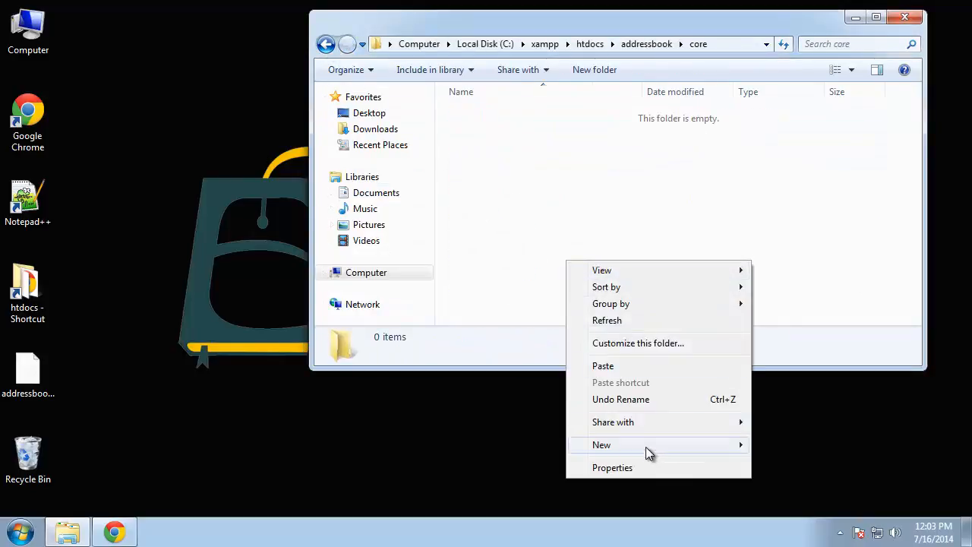
click(601, 445)
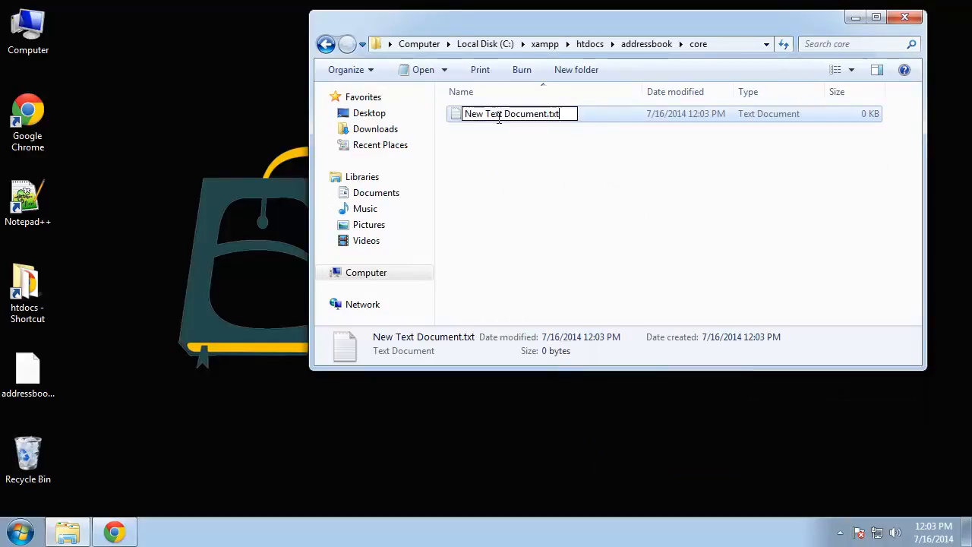
text(init.)
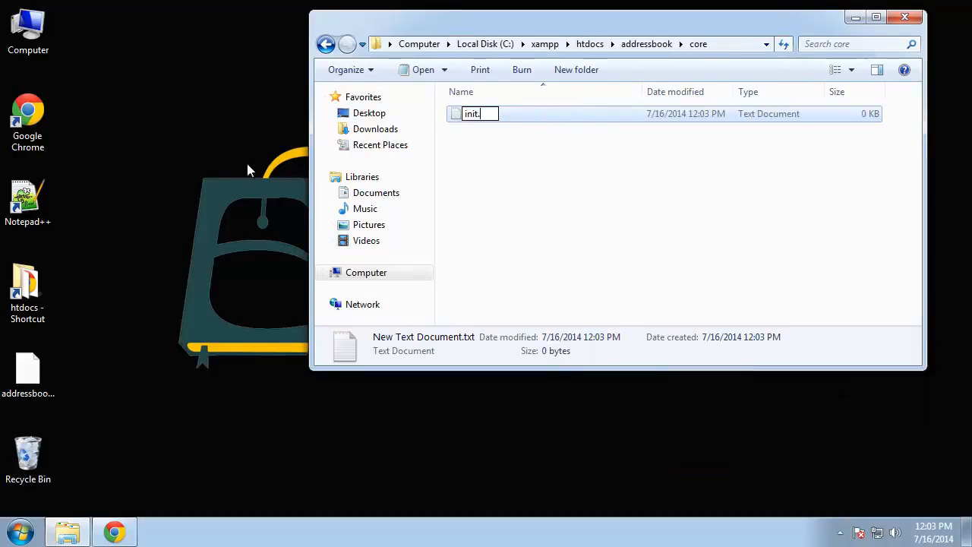
text(php)
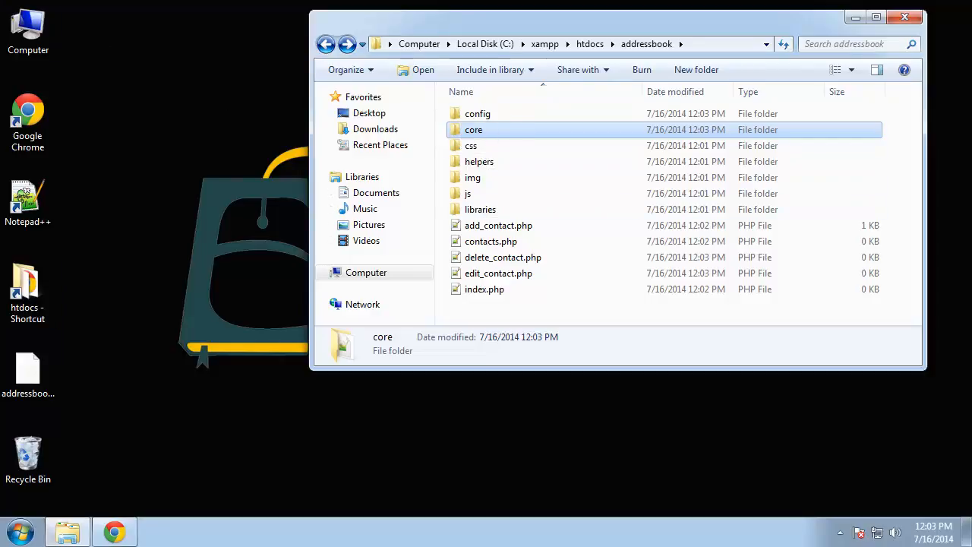
- Open the helpers folder and add a new system helper PHP file
click(479, 161)
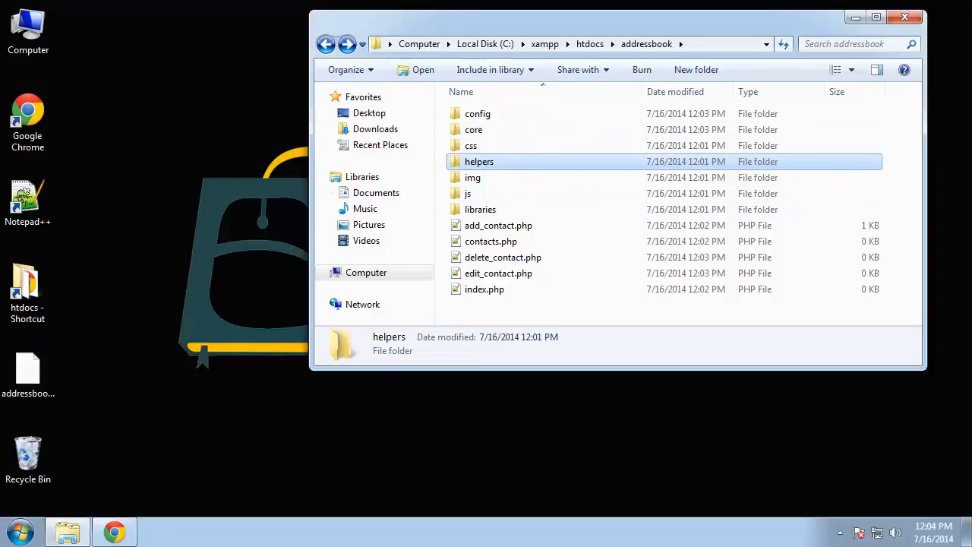
mouse_move(475, 177)
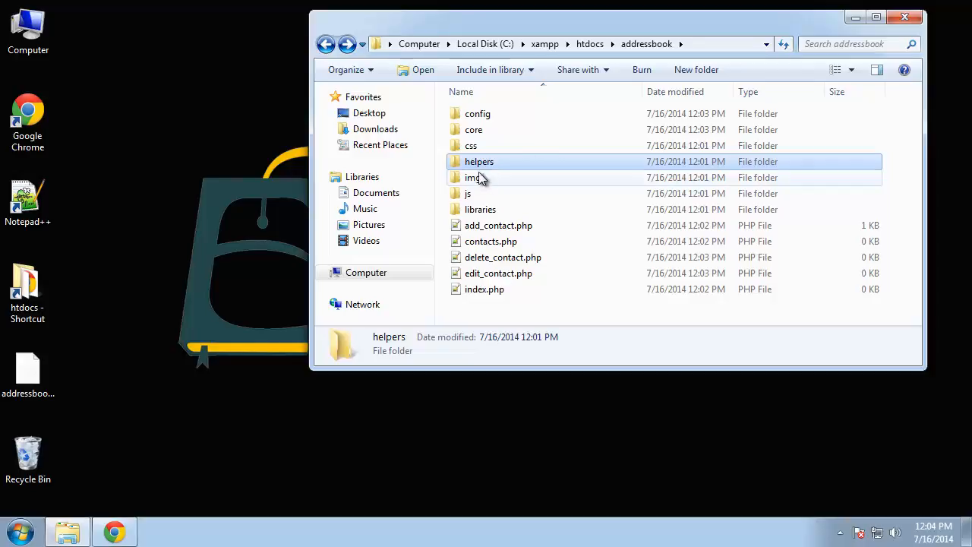
double_click(479, 161)
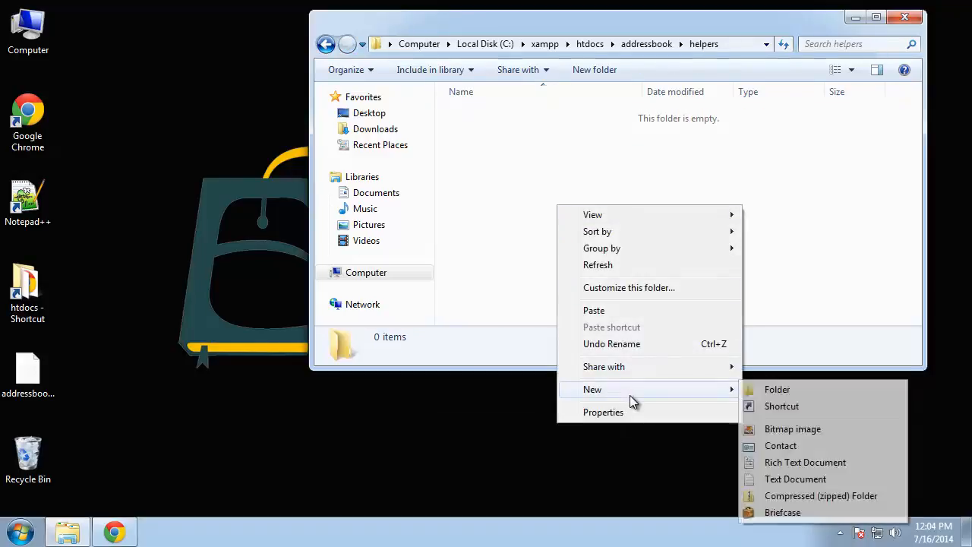
click(796, 479)
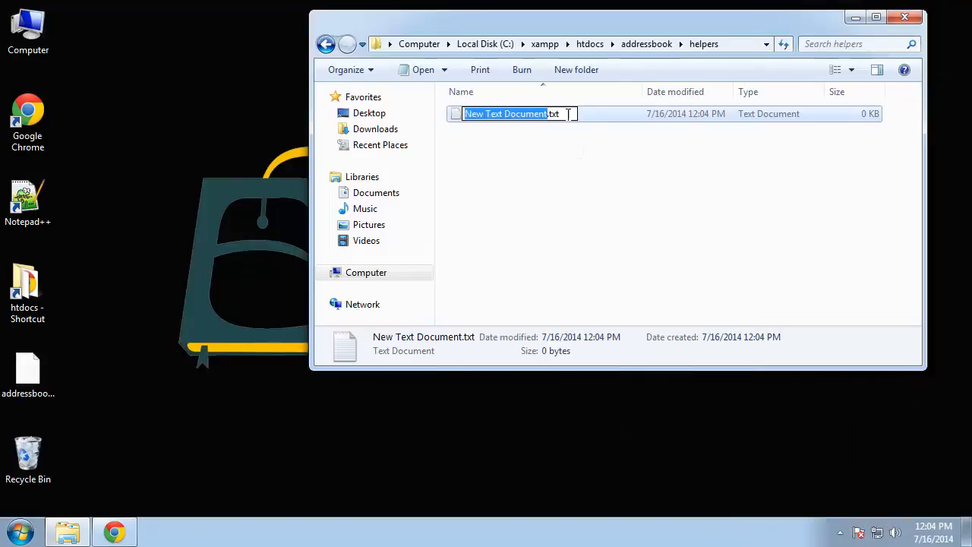
text(s)
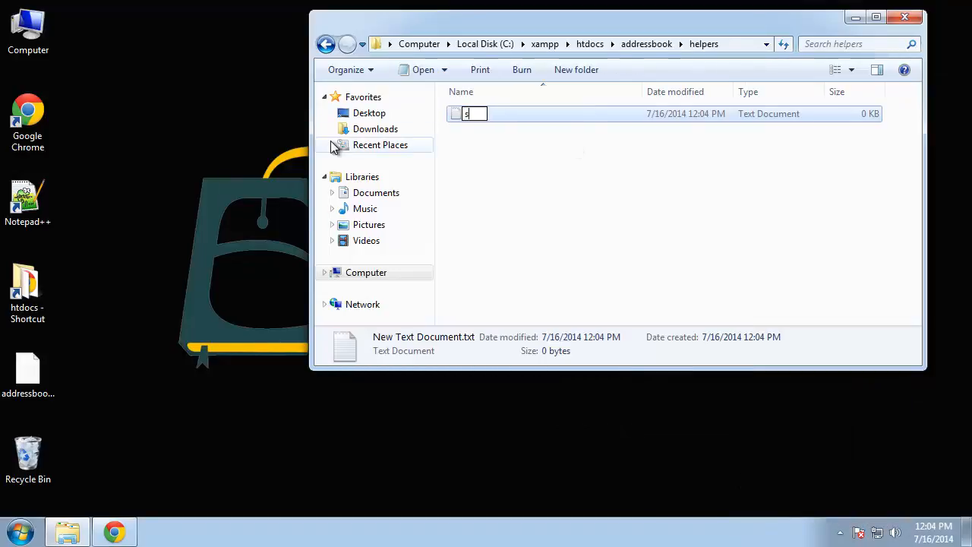
text(ystem_hel)
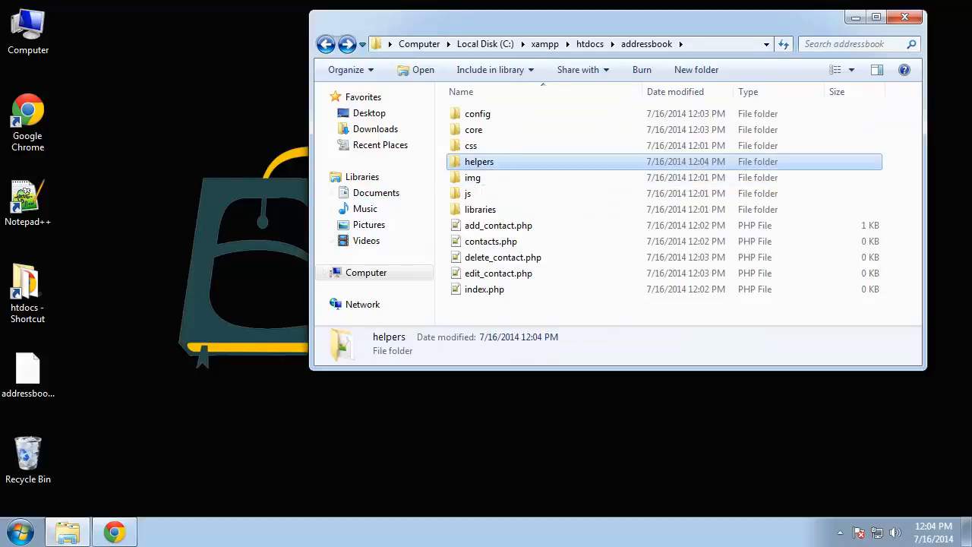
mouse_move(467, 193)
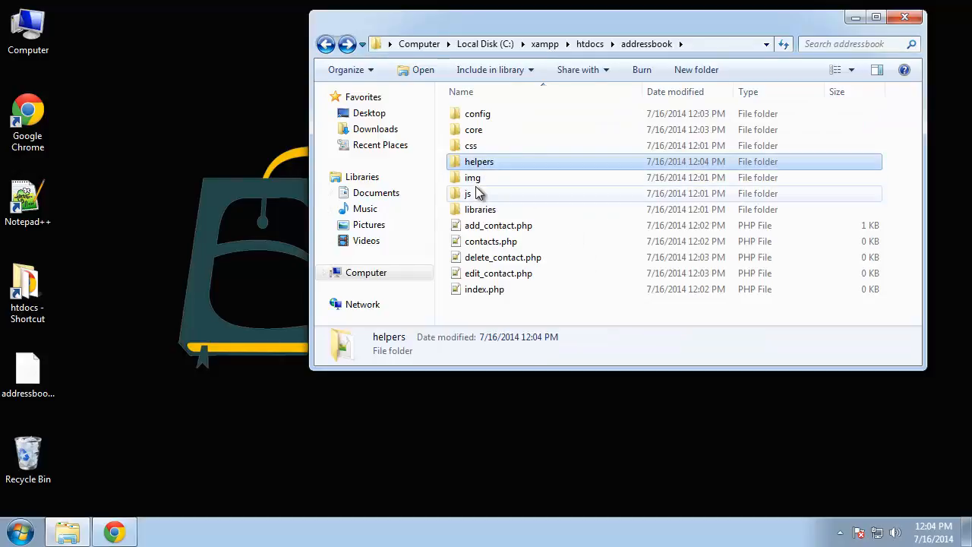
- Add script.js to the js folder and go back to addressbook
double_click(468, 193)
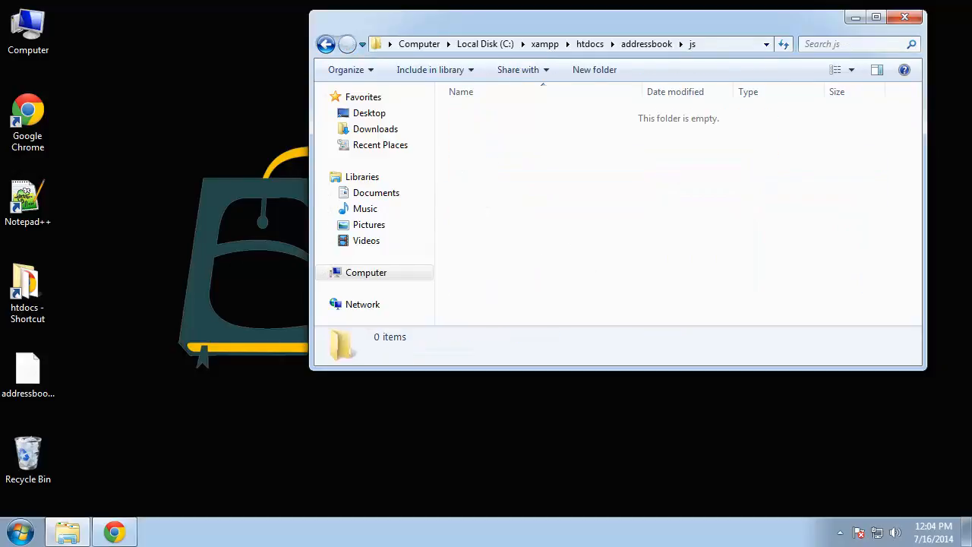
mouse_move(477, 241)
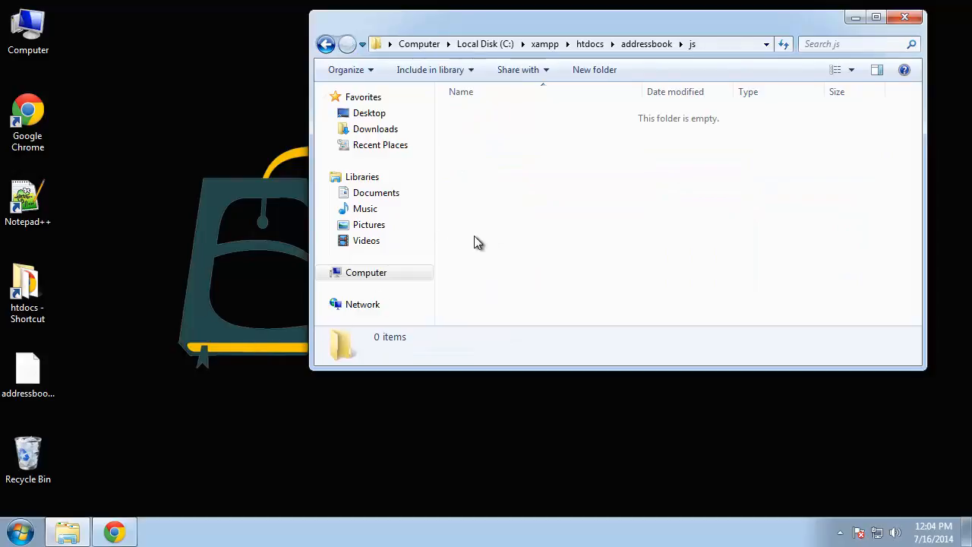
right_click(479, 241)
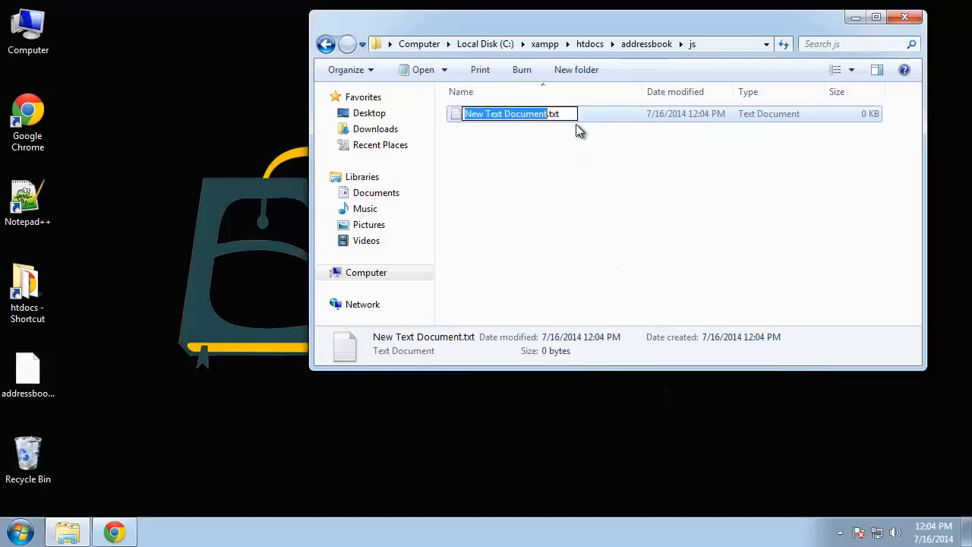
text(script.js)
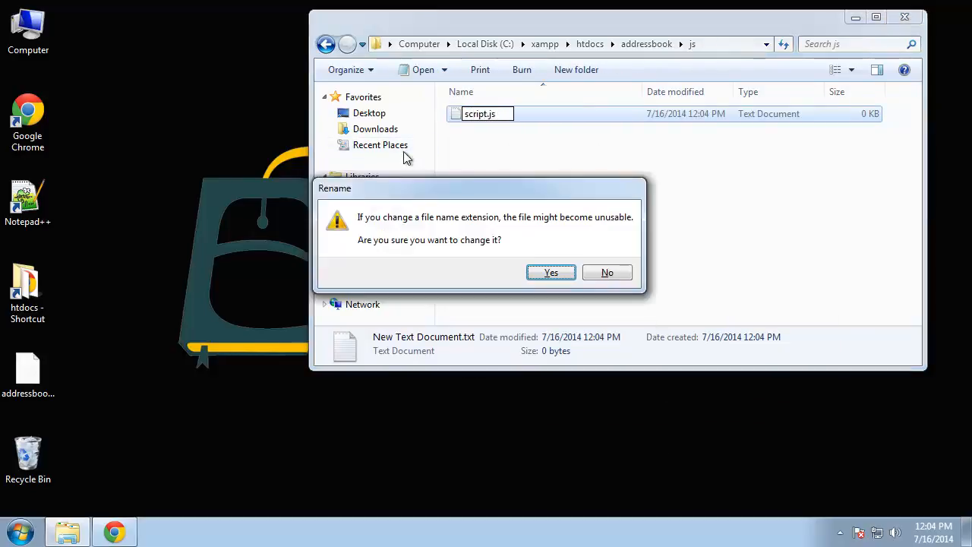
click(552, 272)
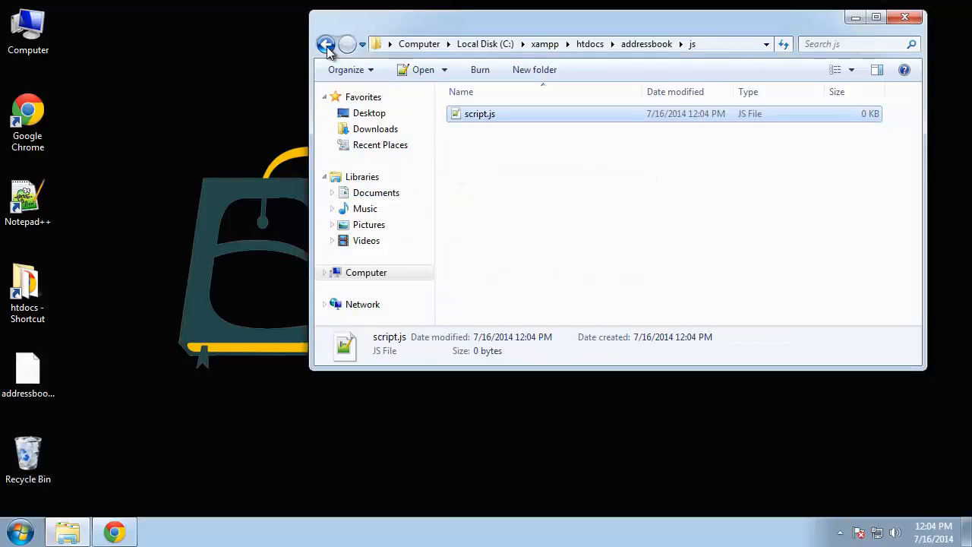
click(326, 43)
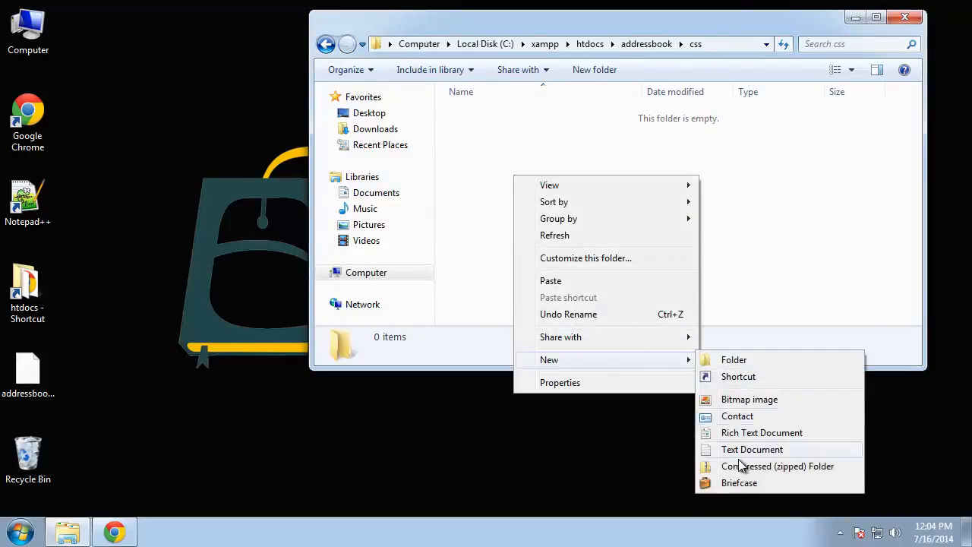
- Add custom.css to the css folder, confirming the extension change
click(752, 448)
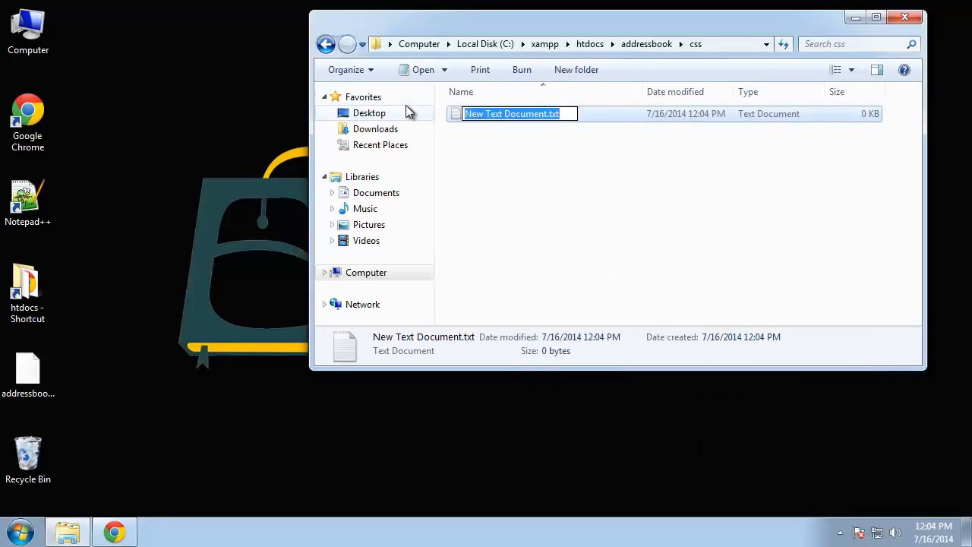
text(custom.css)
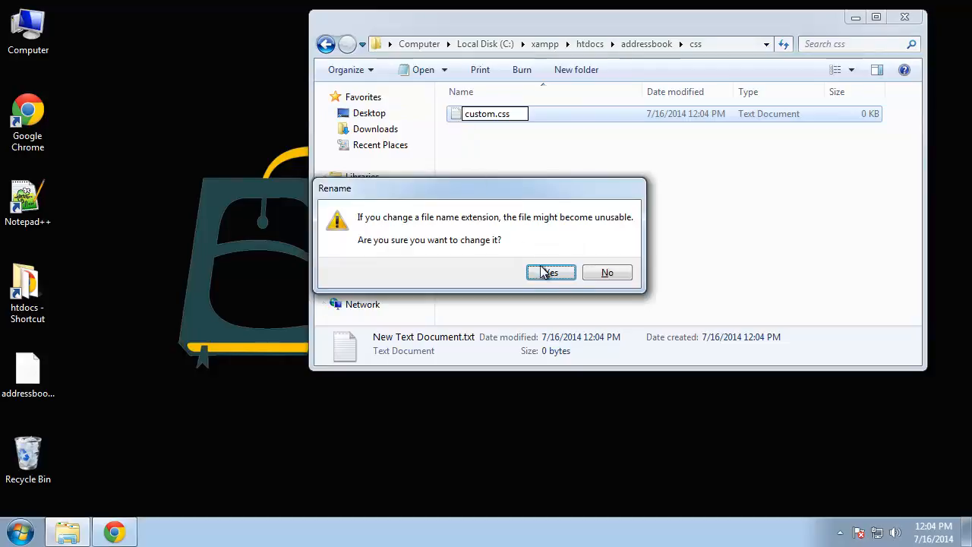
click(550, 272)
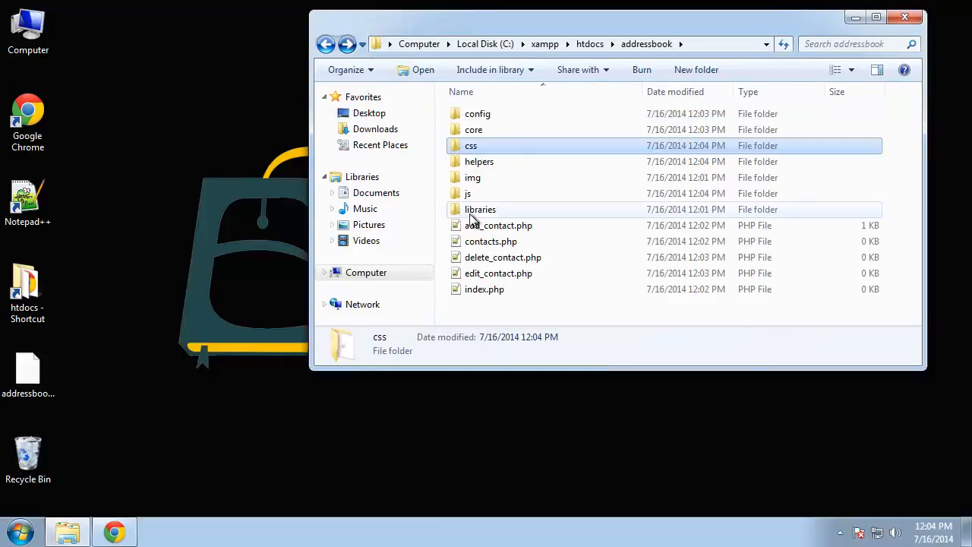
- Create a text file renamed Database.php in libraries, accept the extension change, and return to addressbook
right_click(630, 228)
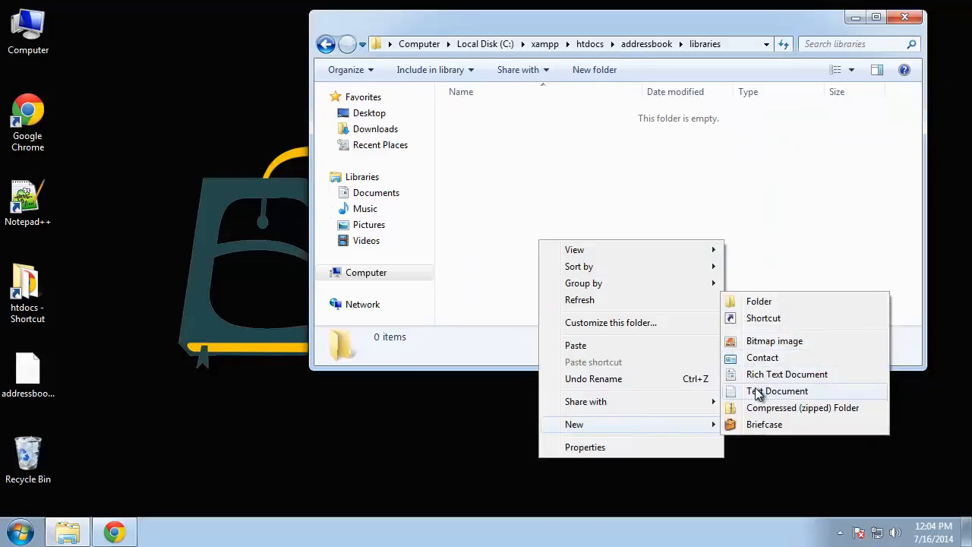
click(777, 390)
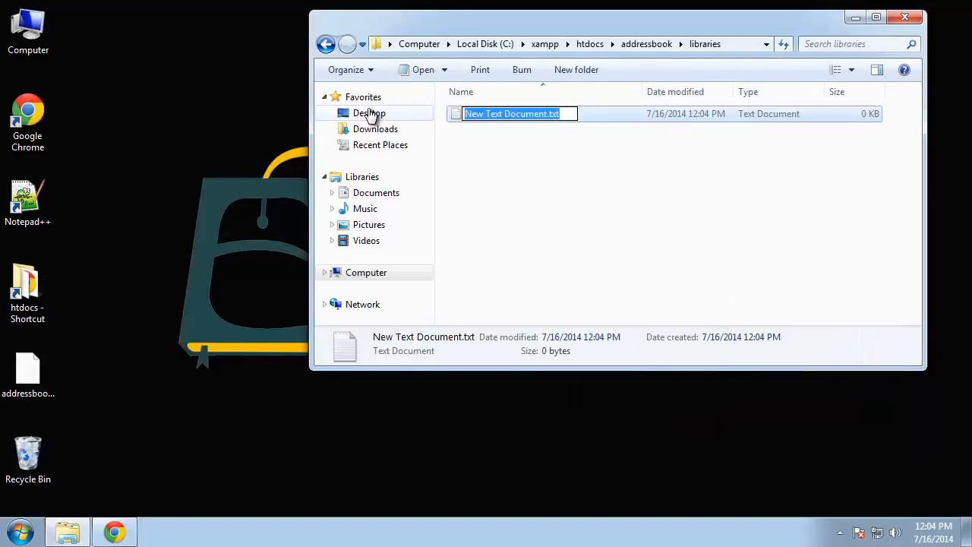
text(Database.[h[)
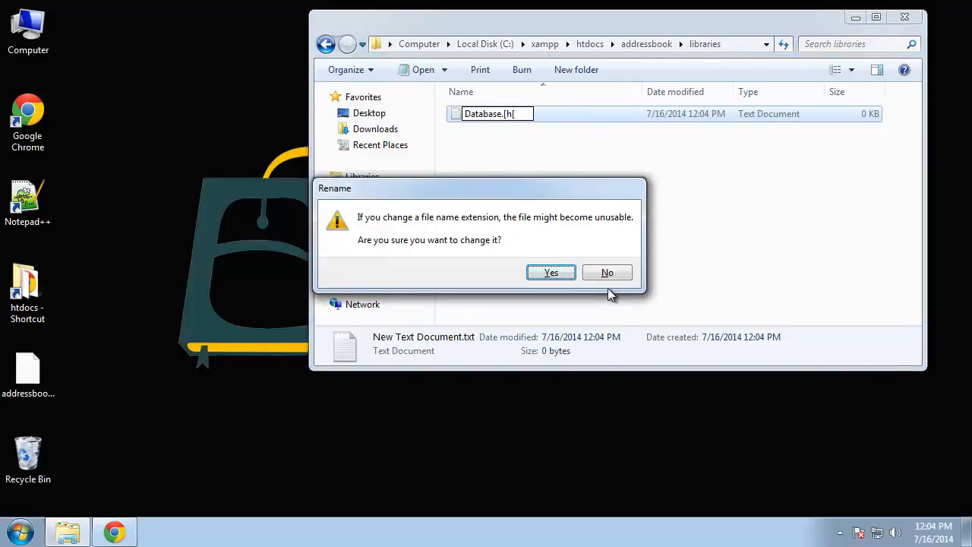
click(607, 271)
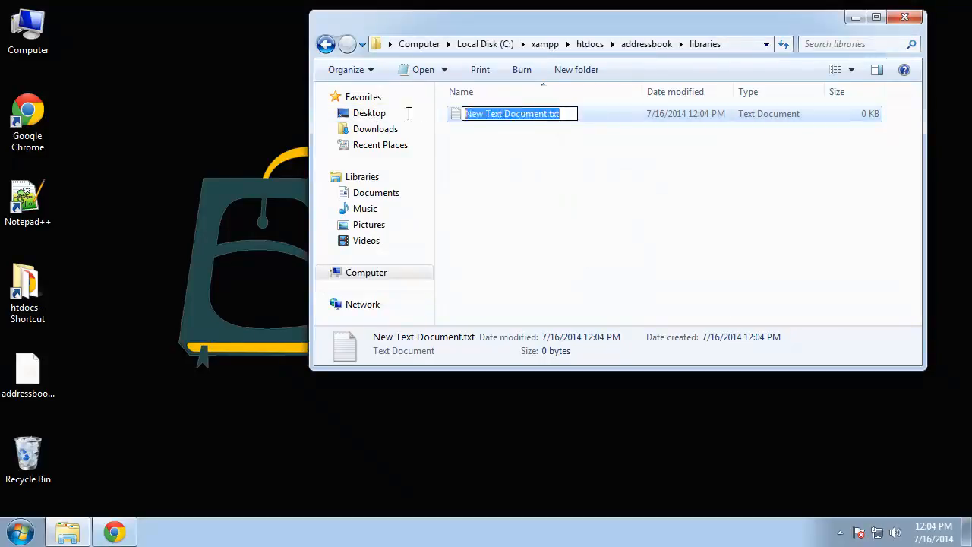
text(Database.php)
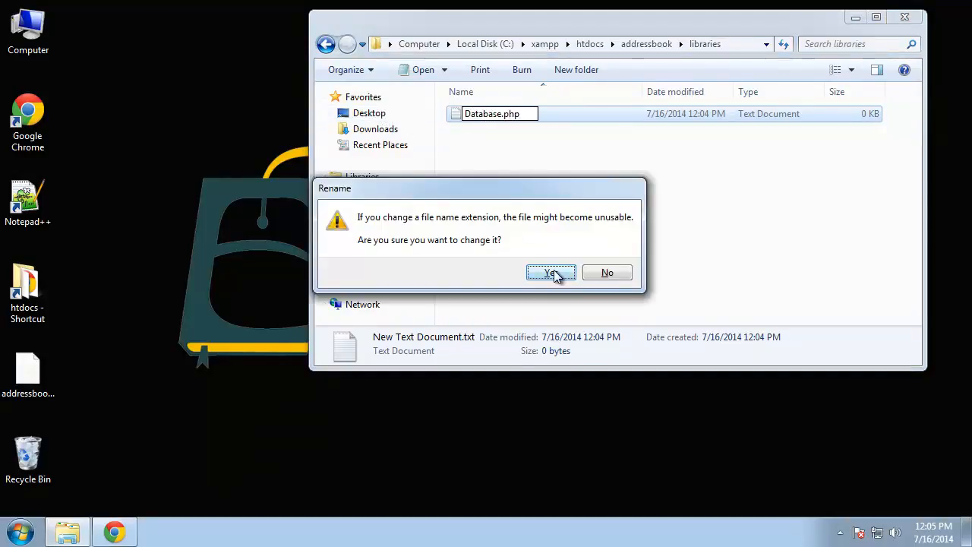
click(546, 272)
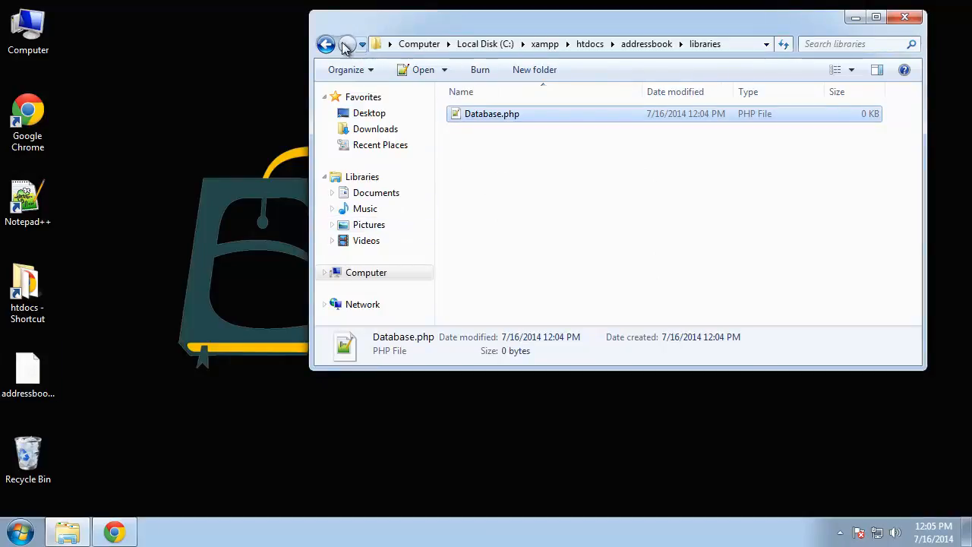
click(326, 43)
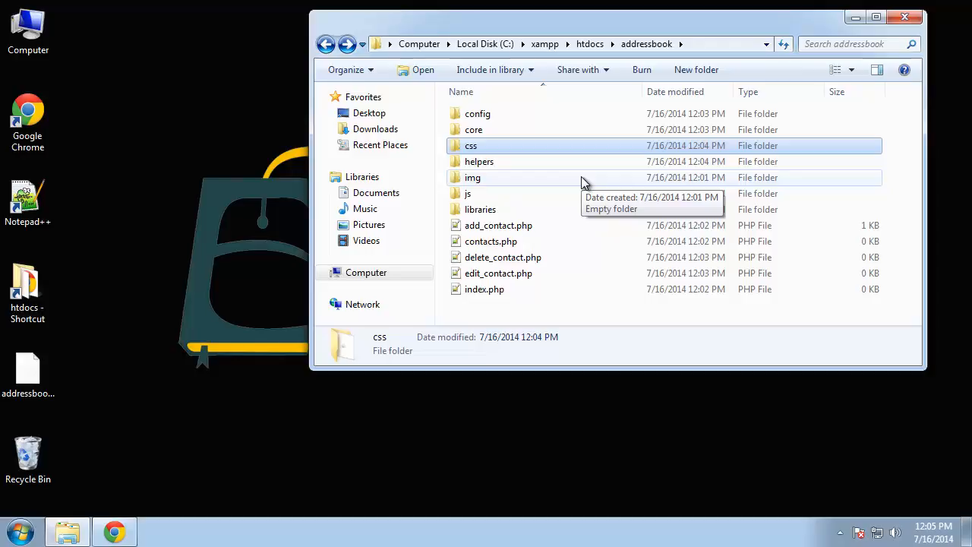
mouse_move(546, 226)
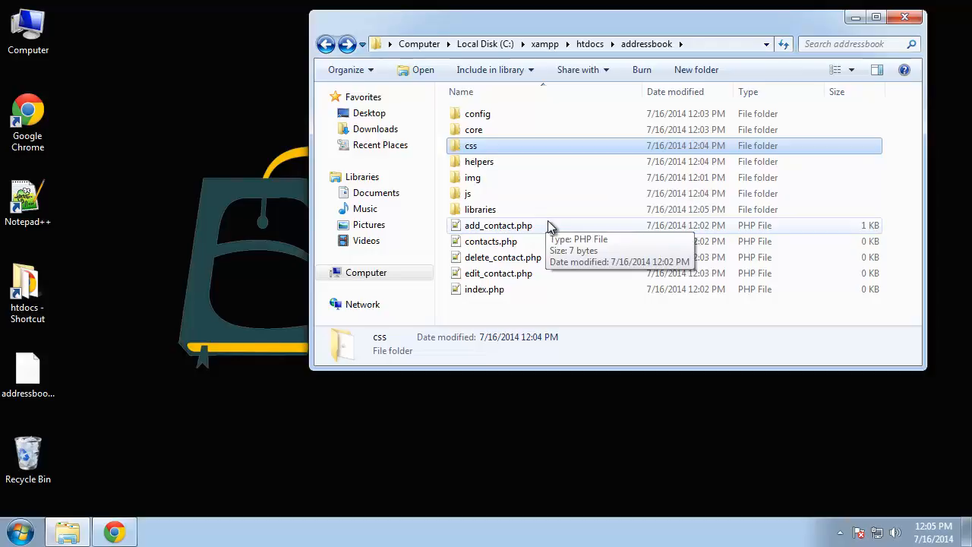
mouse_move(798, 308)
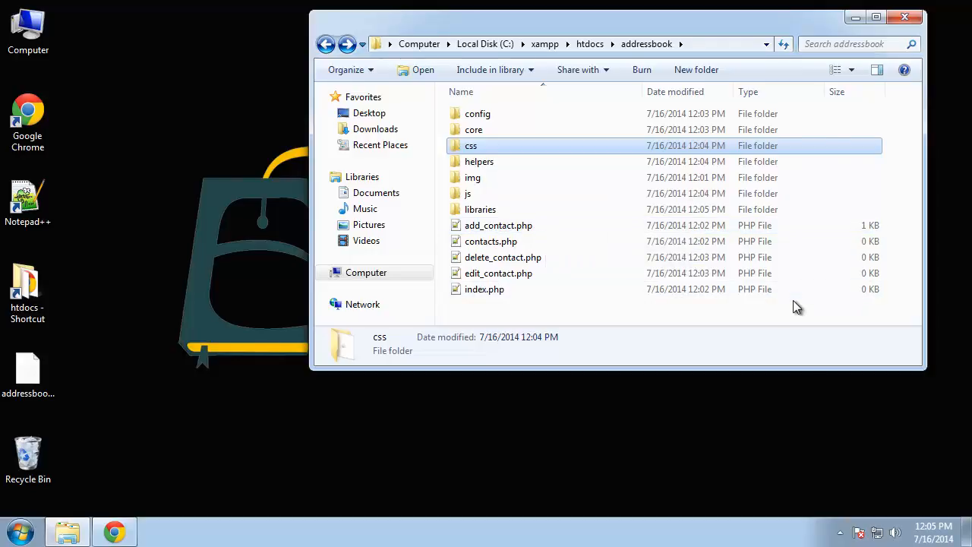